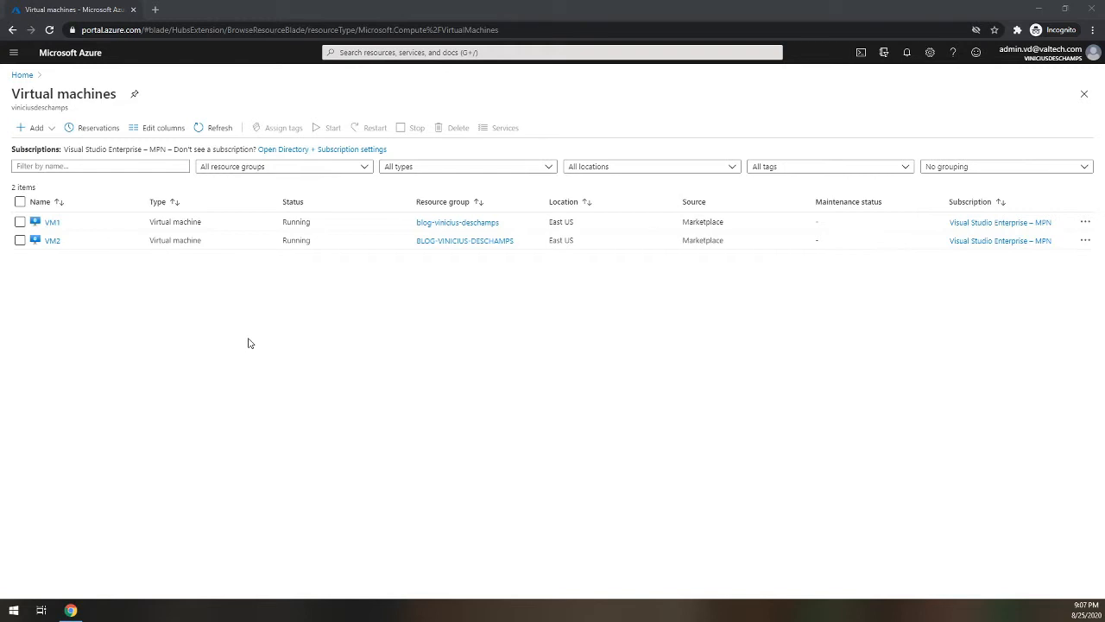
{"action": "mouse_move", "coordinate": [225, 337]}
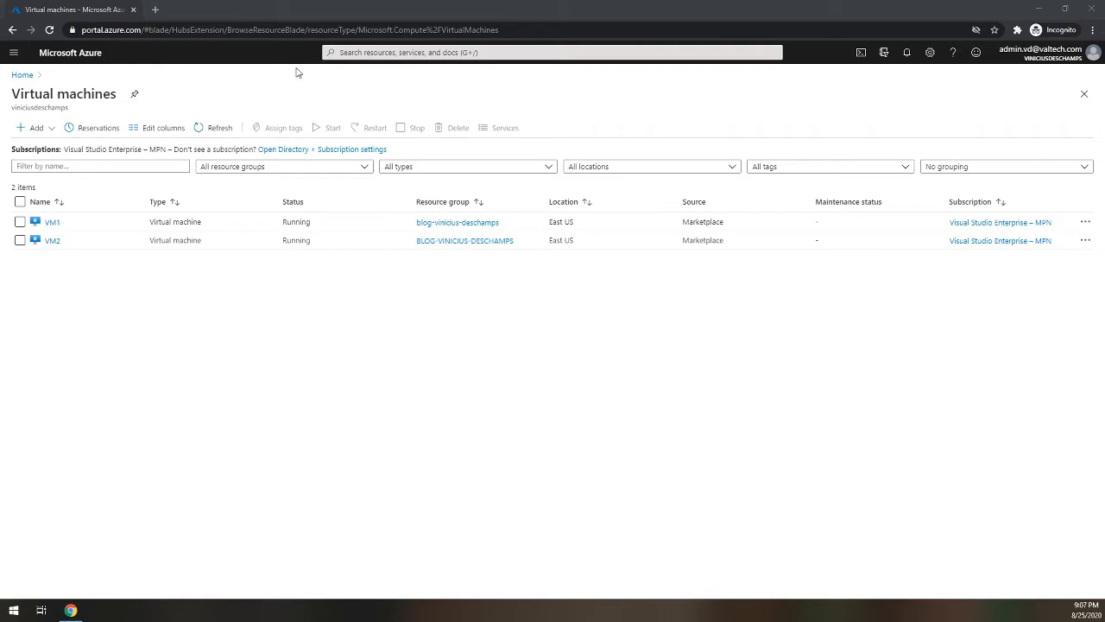
Step: Find Storage accounts via search and view the stgunmanaged account's blob containers
{"action": "left_click", "coordinate": [553, 52]}
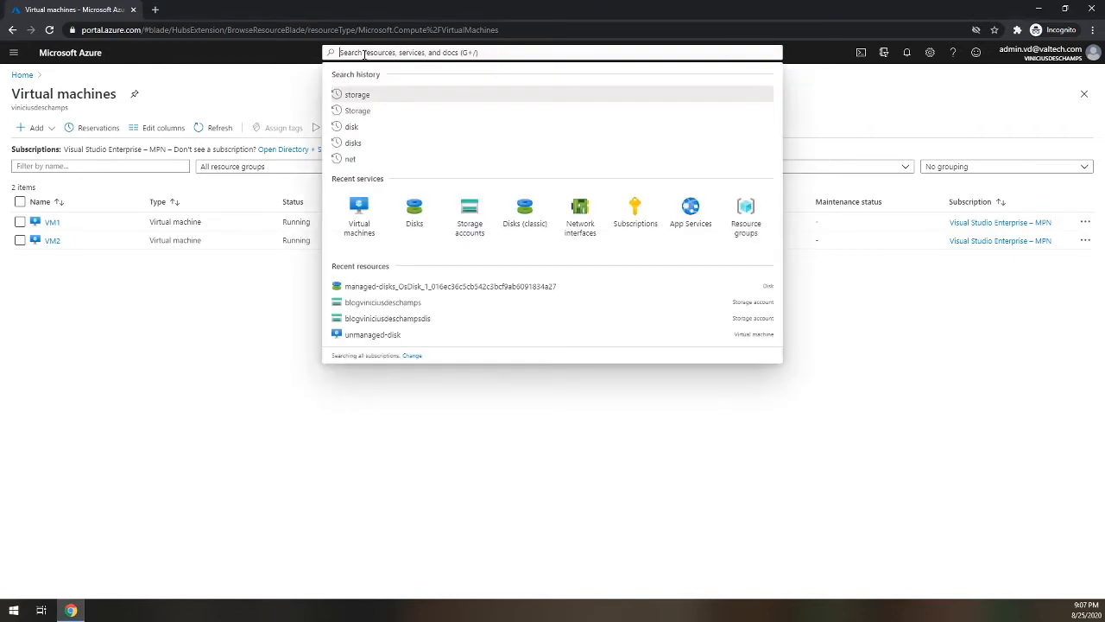
{"action": "type", "text": "Storage"}
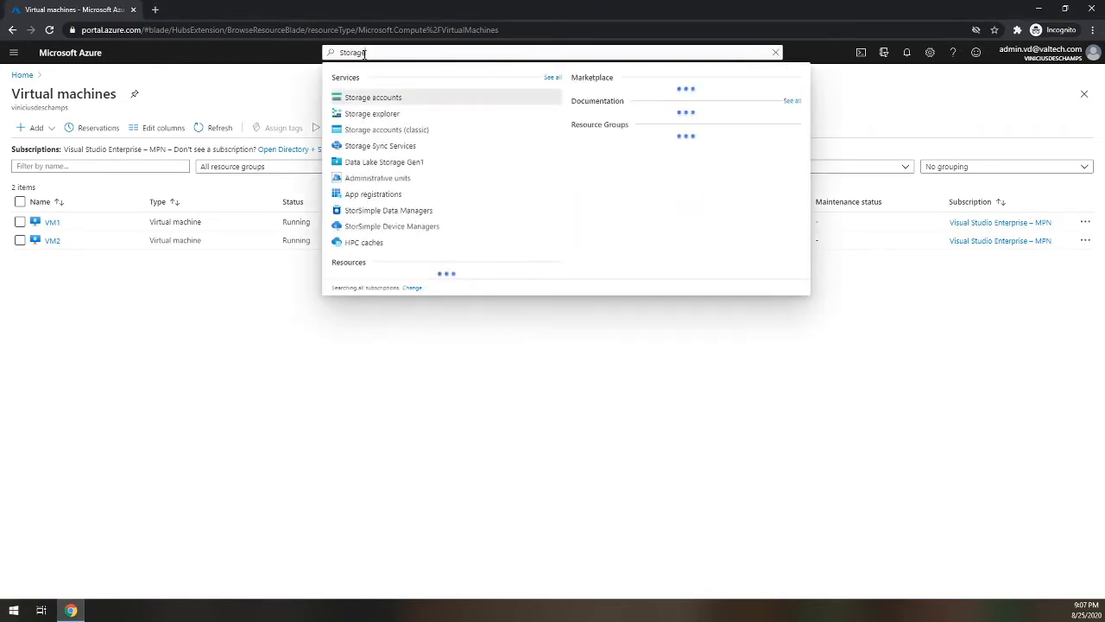
{"action": "left_click", "coordinate": [373, 96]}
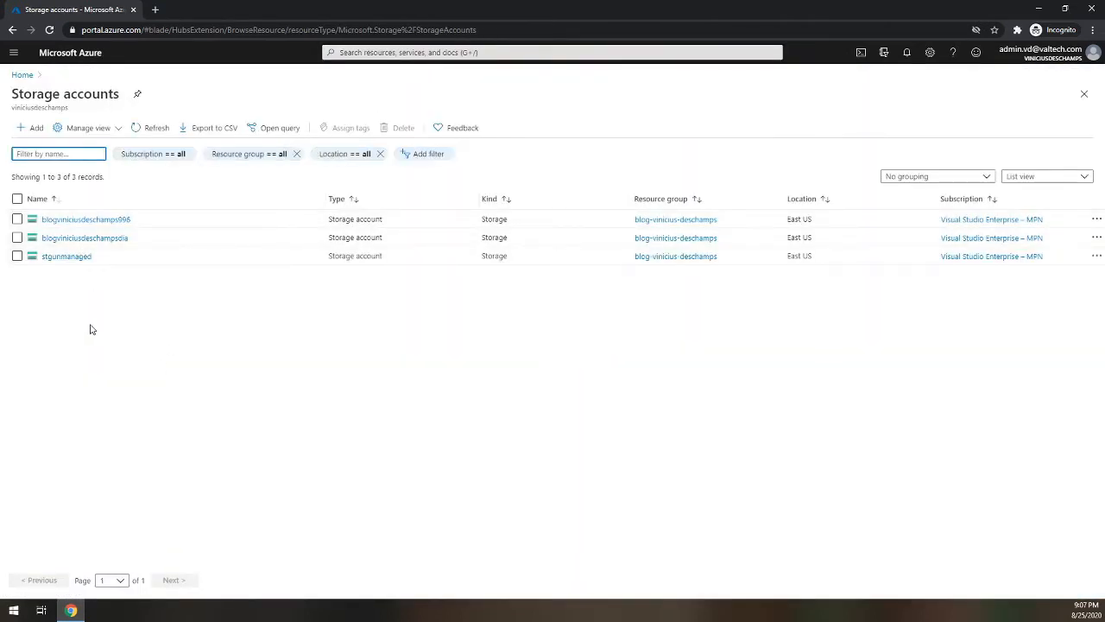
{"action": "left_click", "coordinate": [66, 255]}
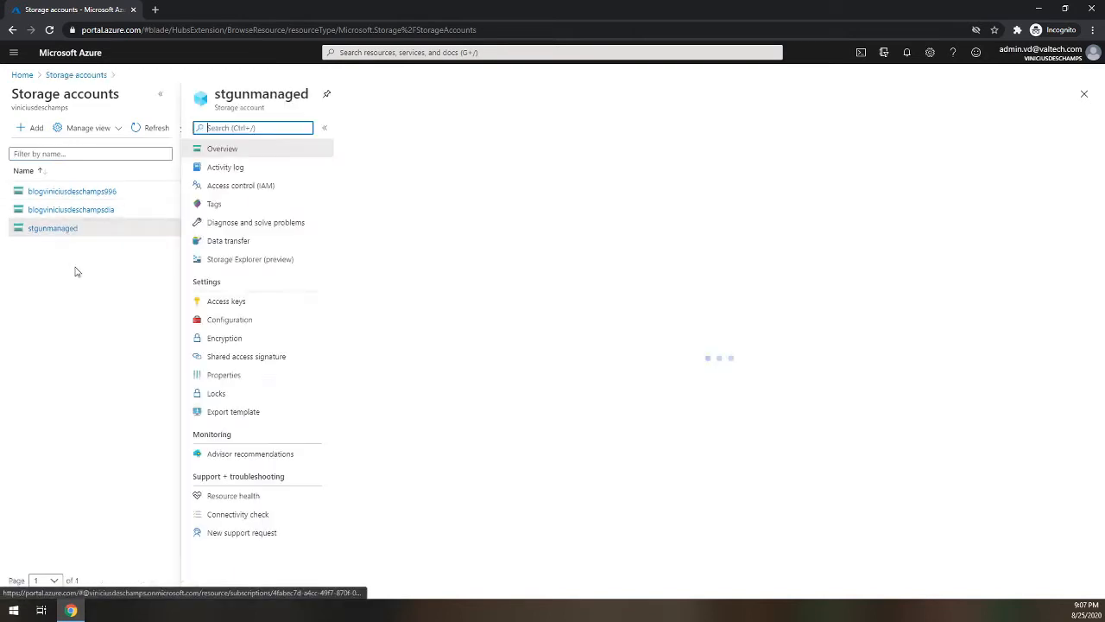
{"action": "left_click", "coordinate": [52, 228]}
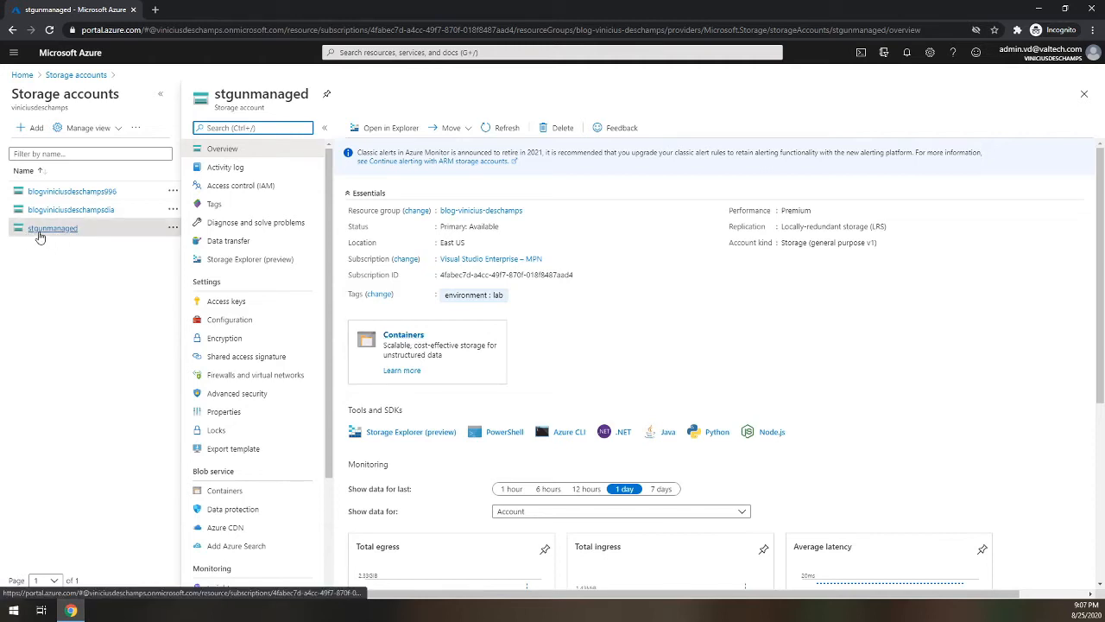
{"action": "mouse_move", "coordinate": [93, 261]}
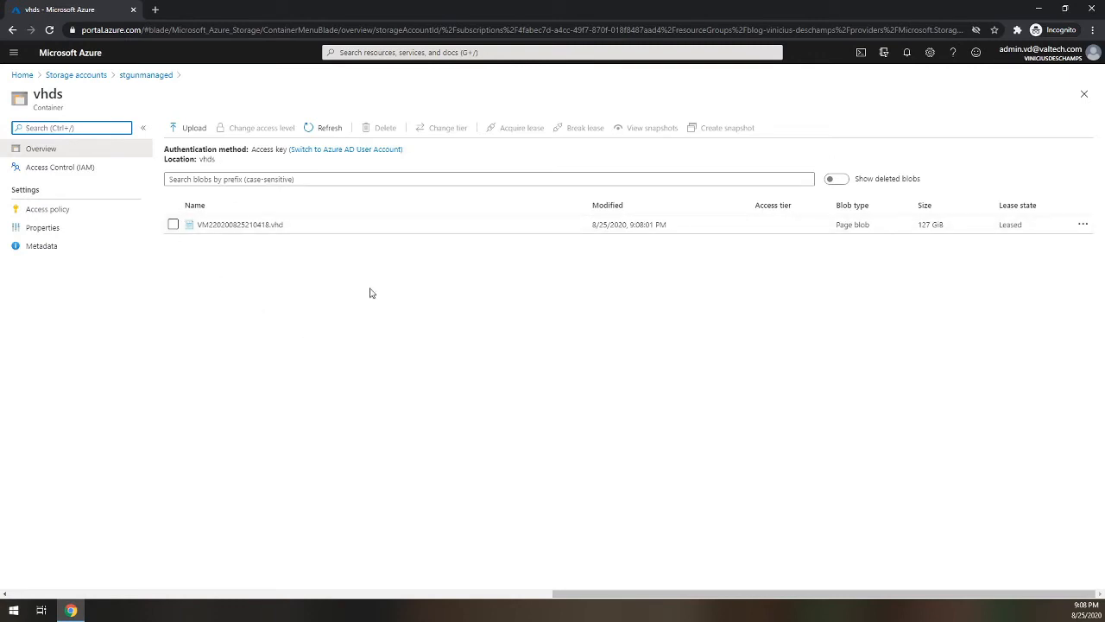
{"action": "mouse_move", "coordinate": [242, 280]}
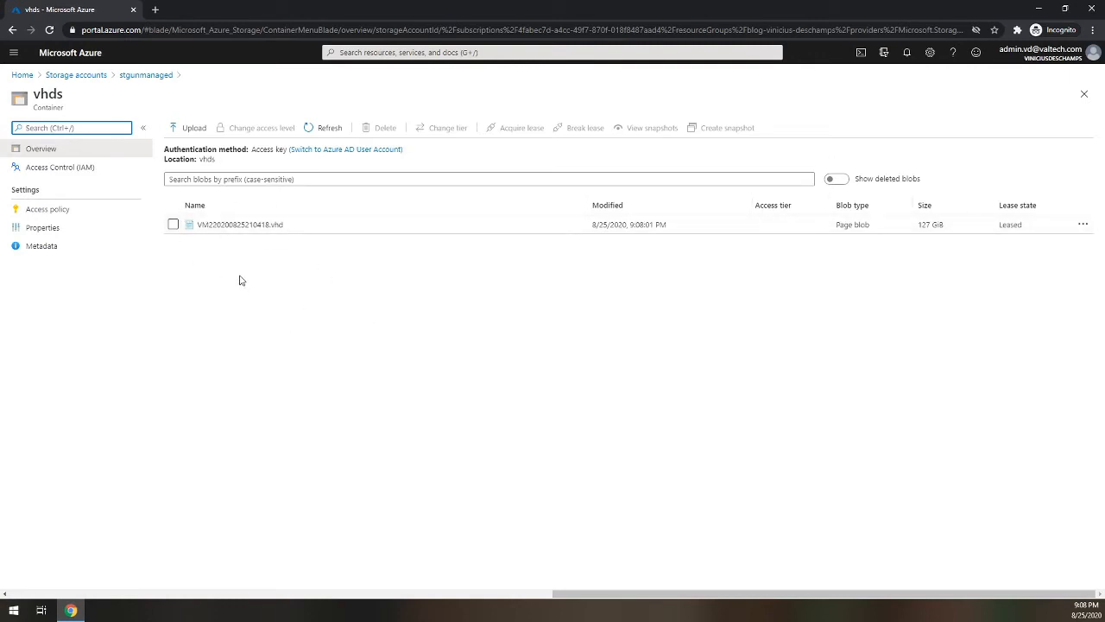
{"action": "mouse_move", "coordinate": [199, 235]}
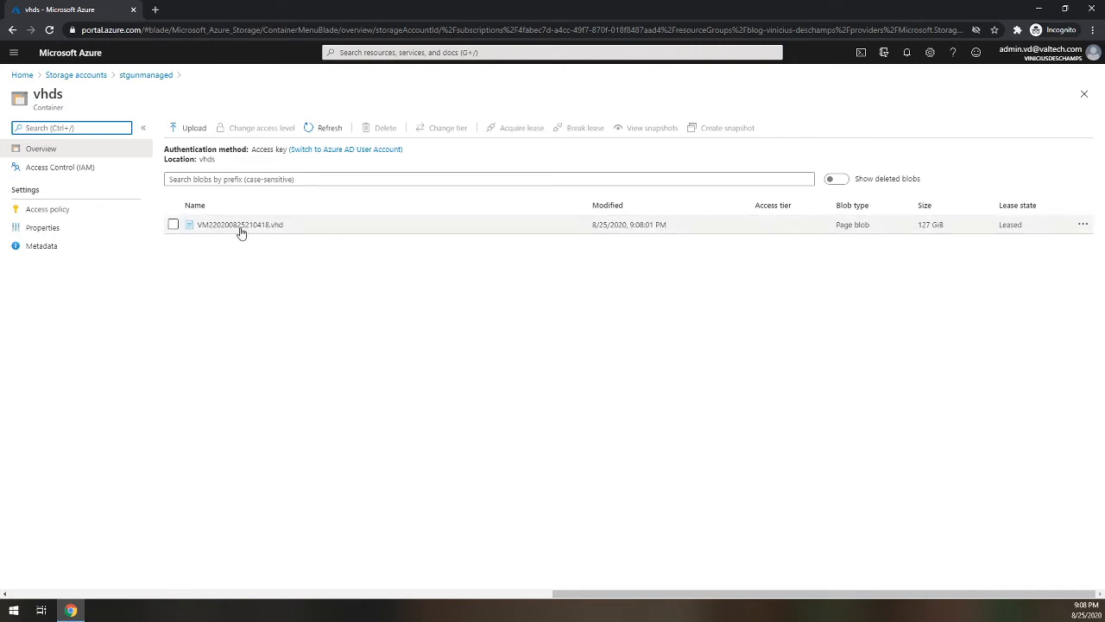
Step: View the VM220200825210418.vhd blob's properties and metadata showing VM2's OS disk lease
{"action": "left_click", "coordinate": [239, 225]}
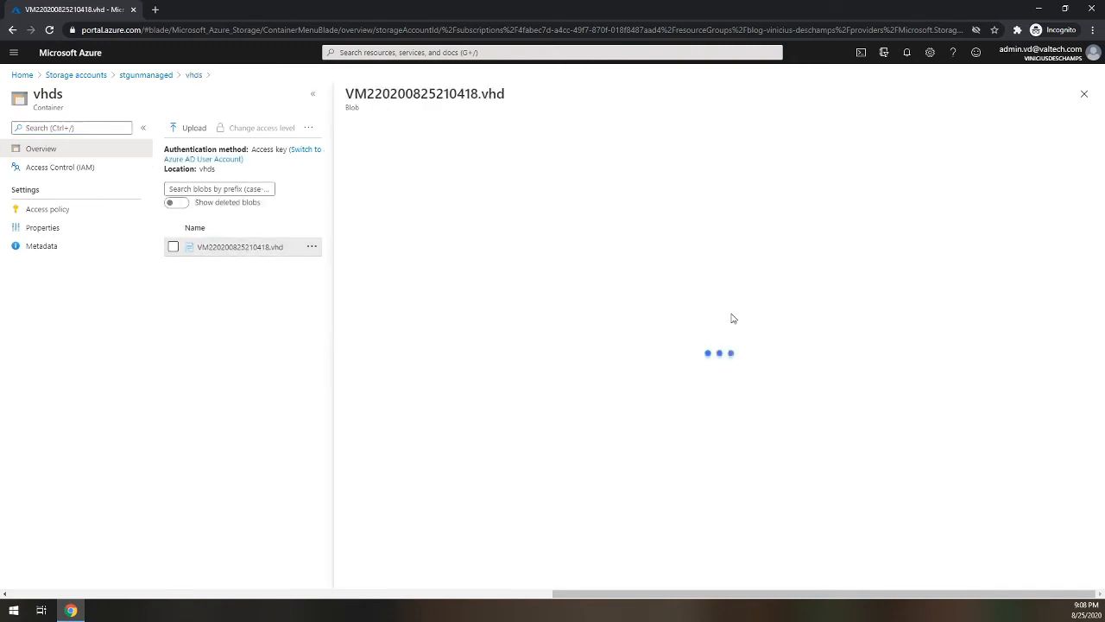
{"action": "left_click", "coordinate": [239, 245]}
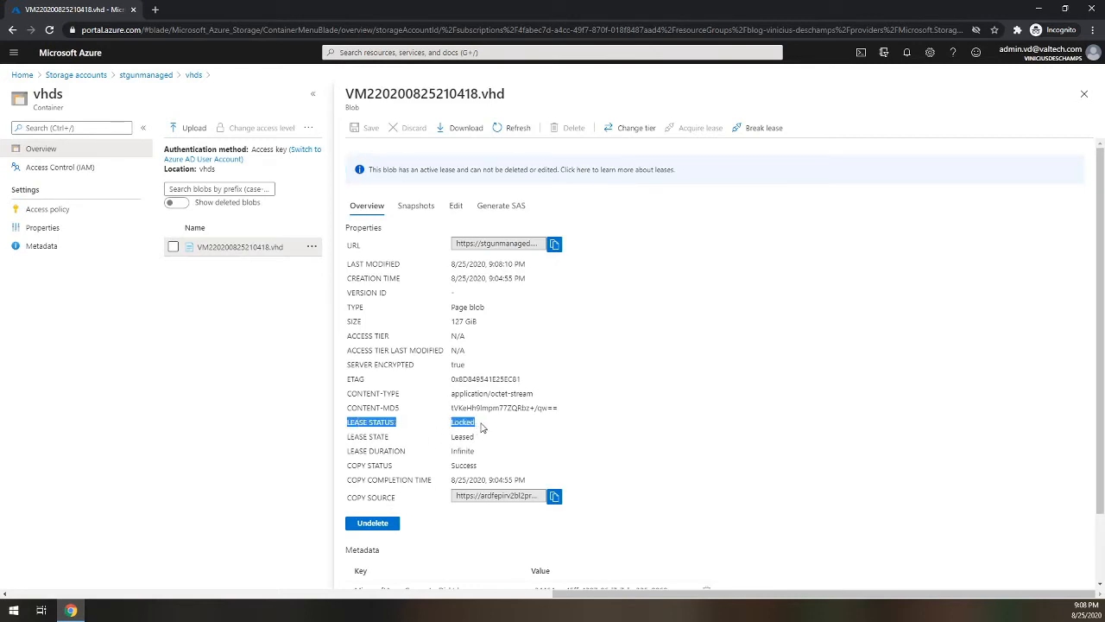
{"action": "mouse_move", "coordinate": [349, 442]}
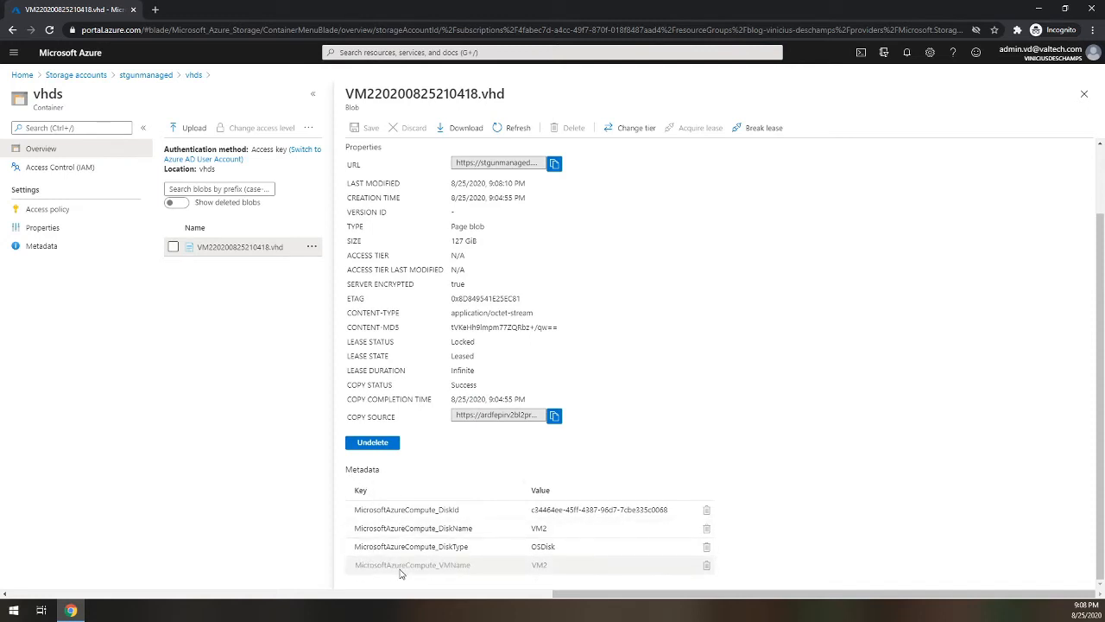
{"action": "mouse_move", "coordinate": [442, 573]}
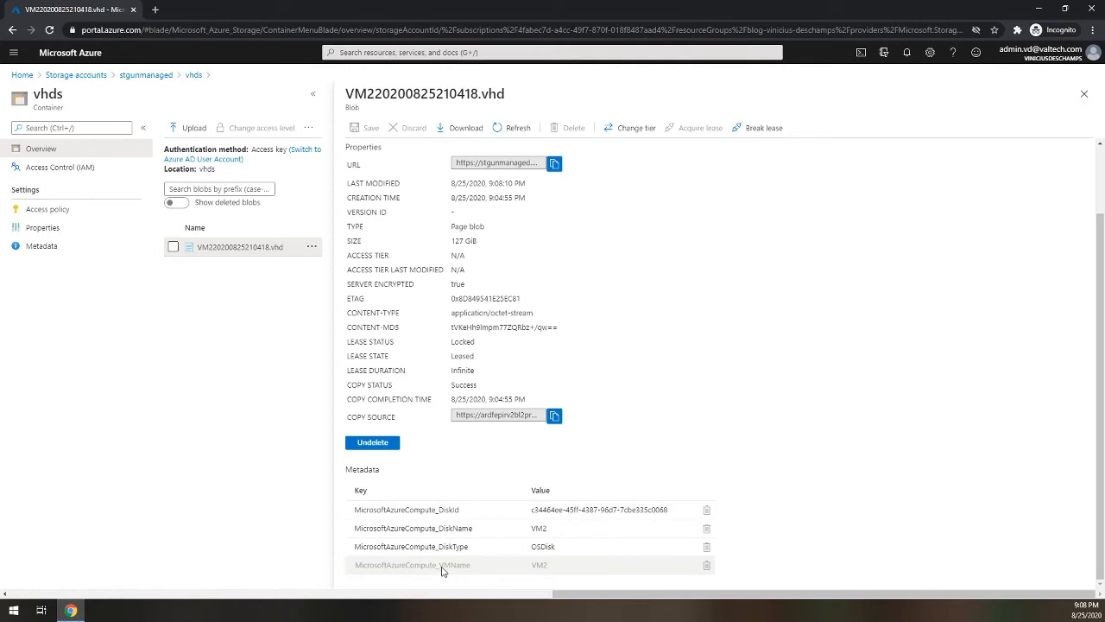
{"action": "mouse_move", "coordinate": [532, 573]}
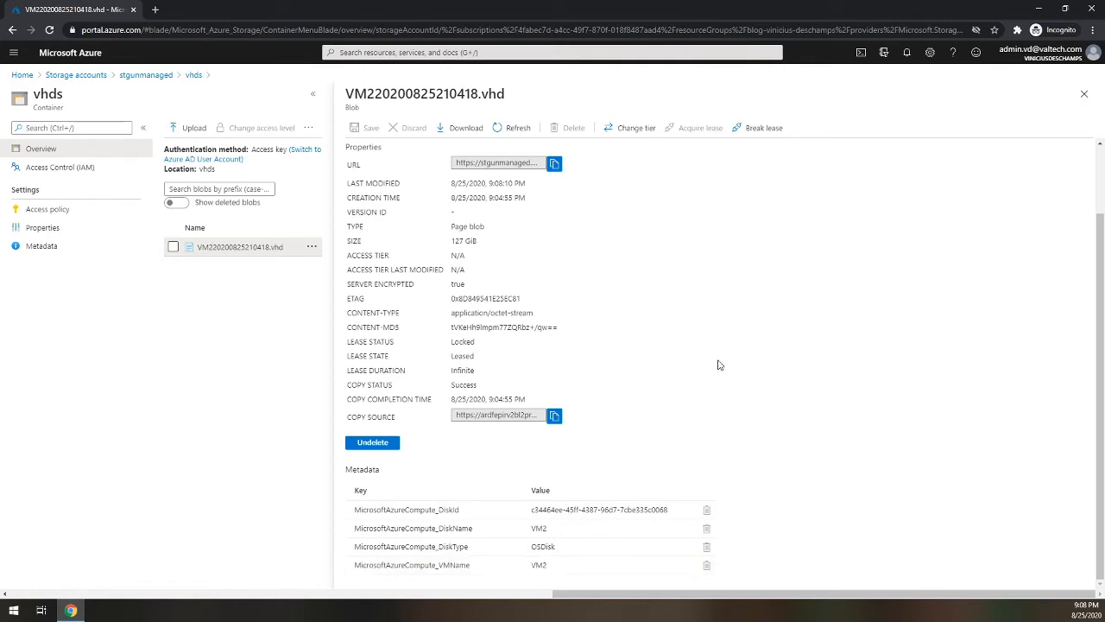
{"action": "mouse_move", "coordinate": [698, 366]}
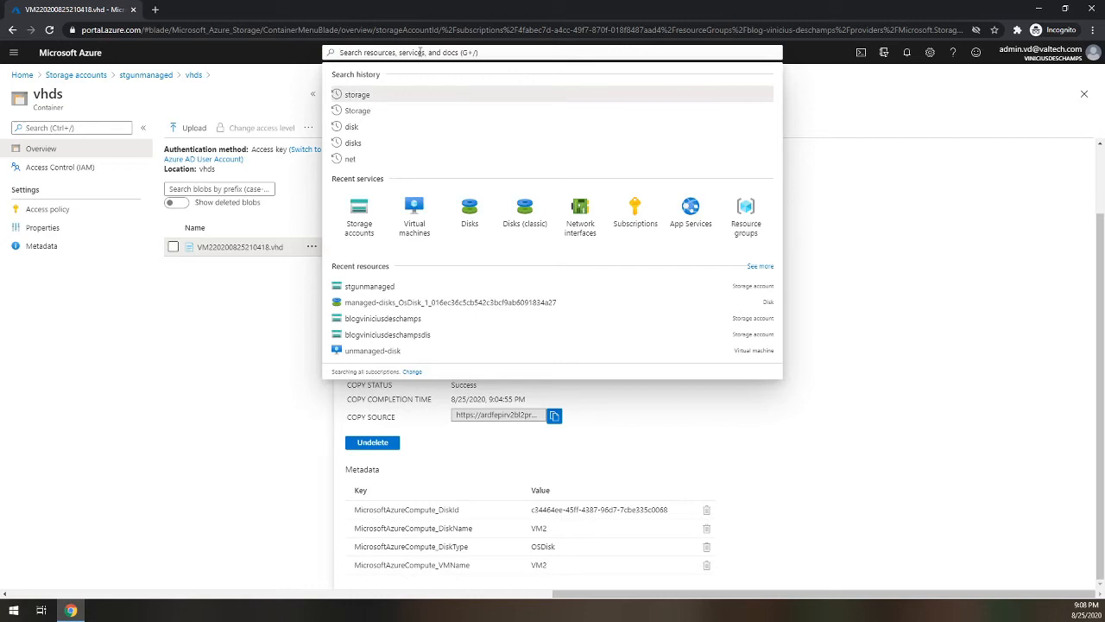
Step: Search 'disk' and list the managed disks, revealing VM1's 127 GiB Premium SSD
{"action": "type", "text": "d"}
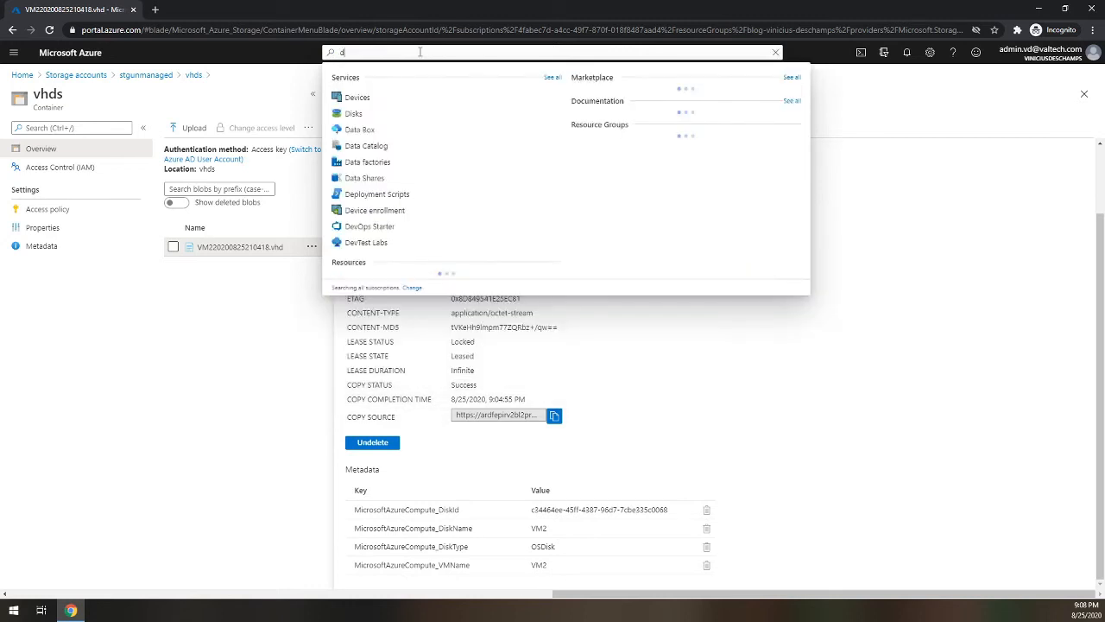
{"action": "type", "text": "isks"}
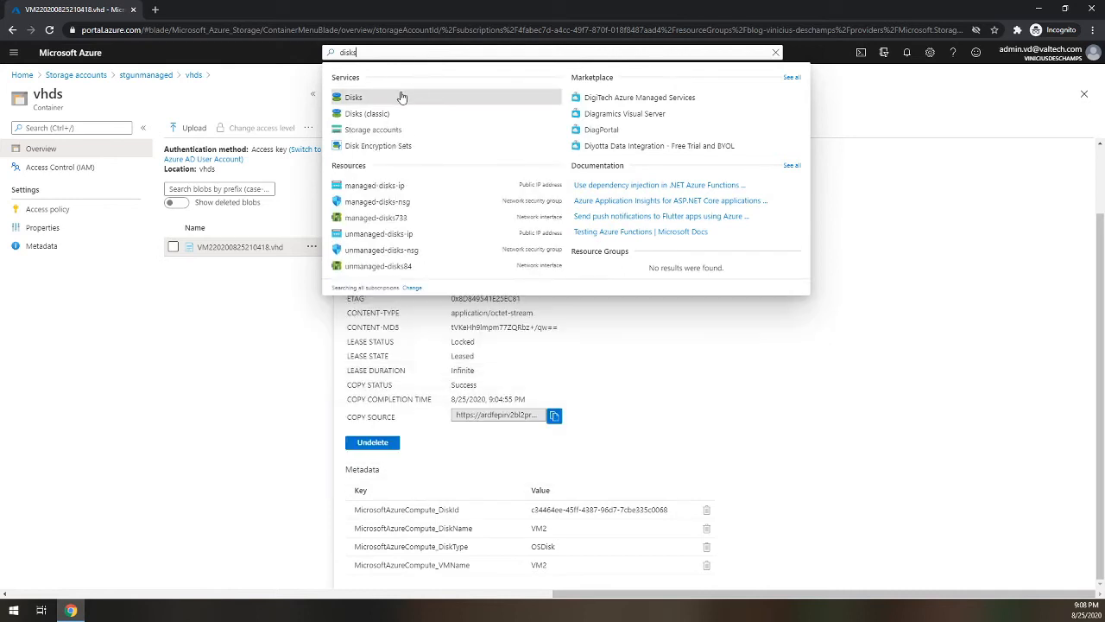
{"action": "left_click", "coordinate": [353, 97]}
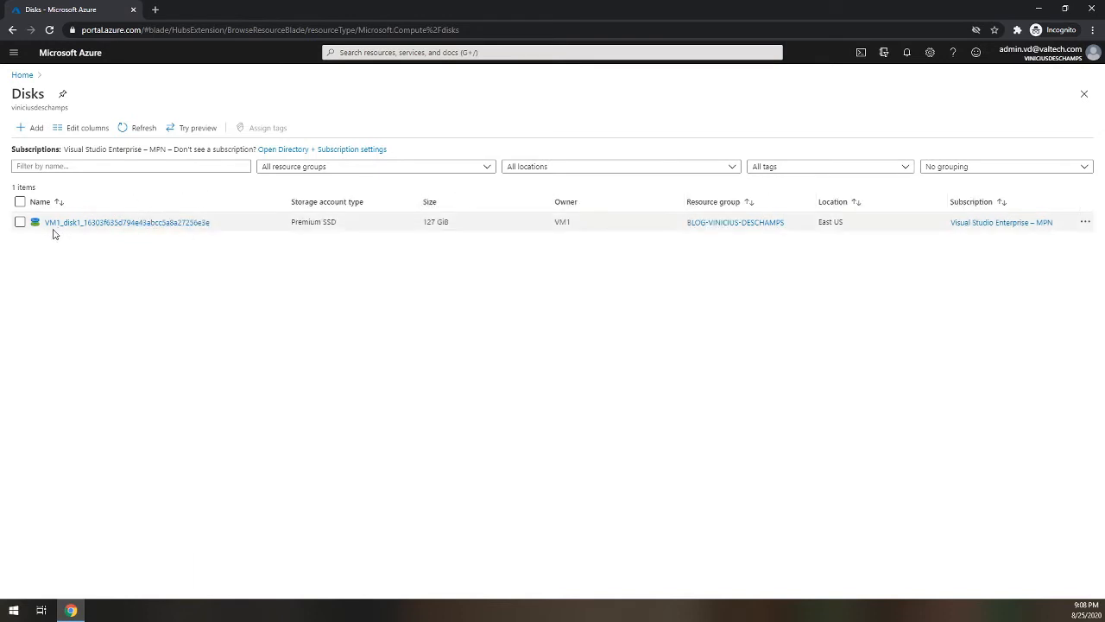
{"action": "mouse_move", "coordinate": [90, 234]}
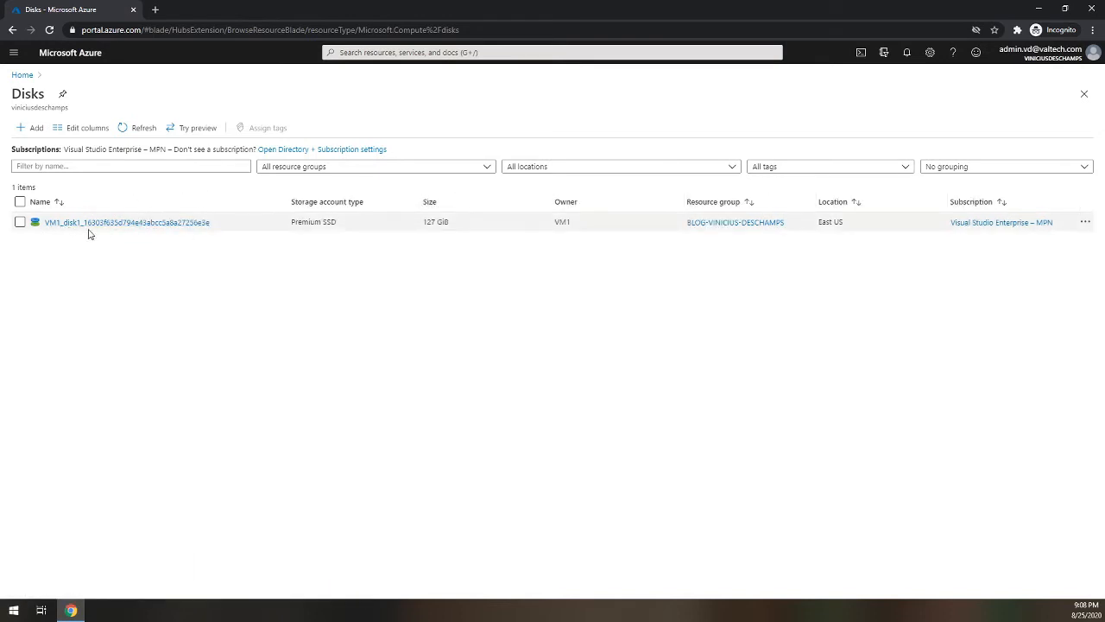
{"action": "mouse_move", "coordinate": [83, 231]}
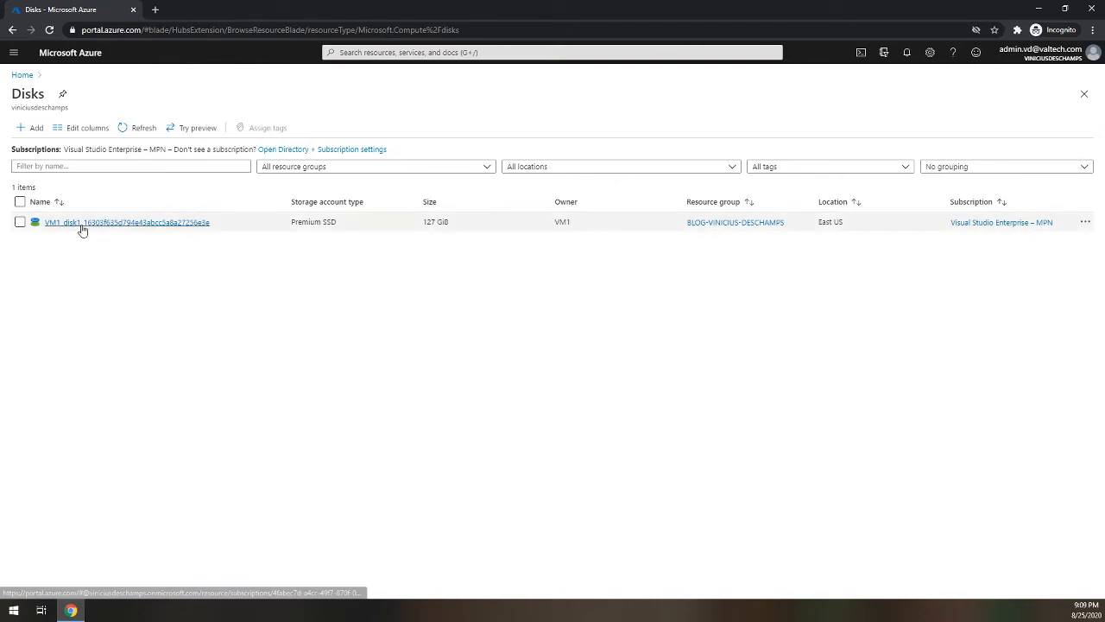
{"action": "mouse_move", "coordinate": [373, 300]}
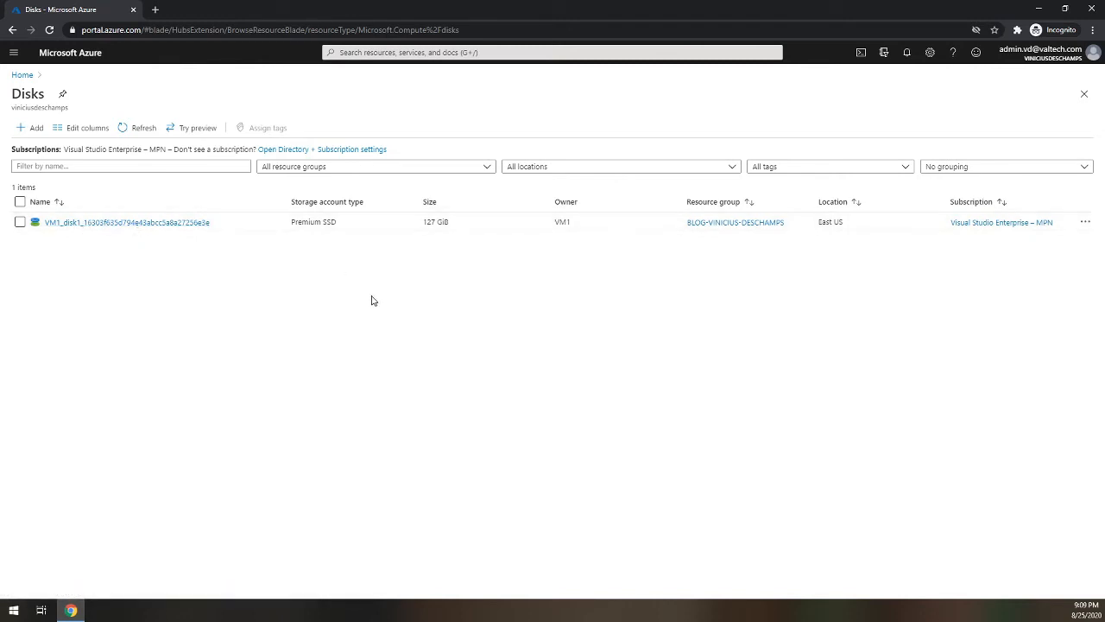
{"action": "mouse_move", "coordinate": [561, 207]}
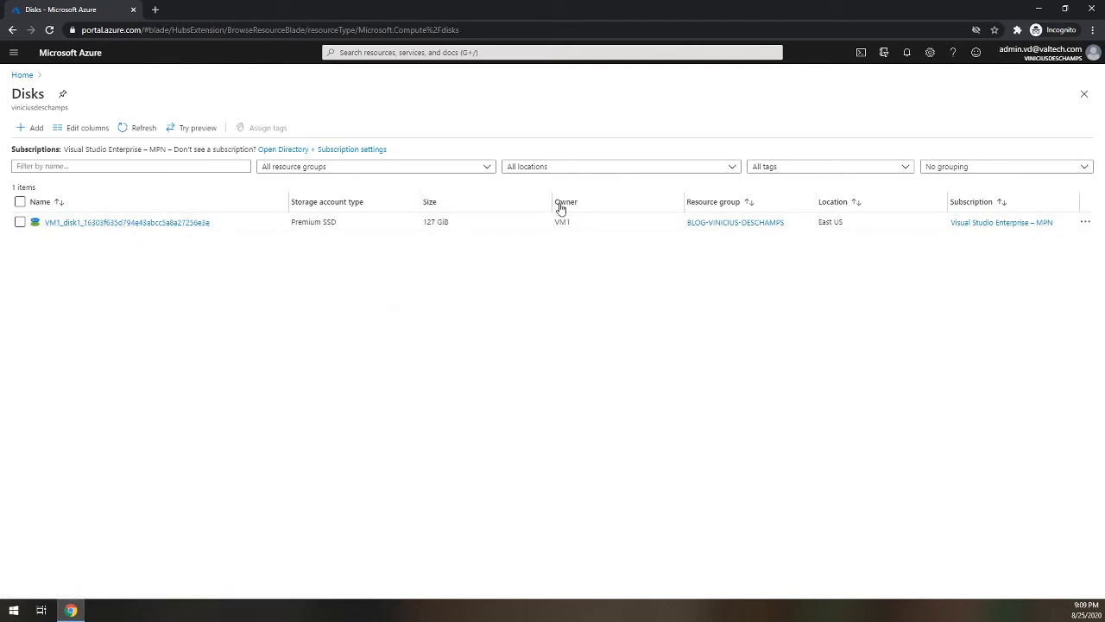
{"action": "mouse_move", "coordinate": [563, 242]}
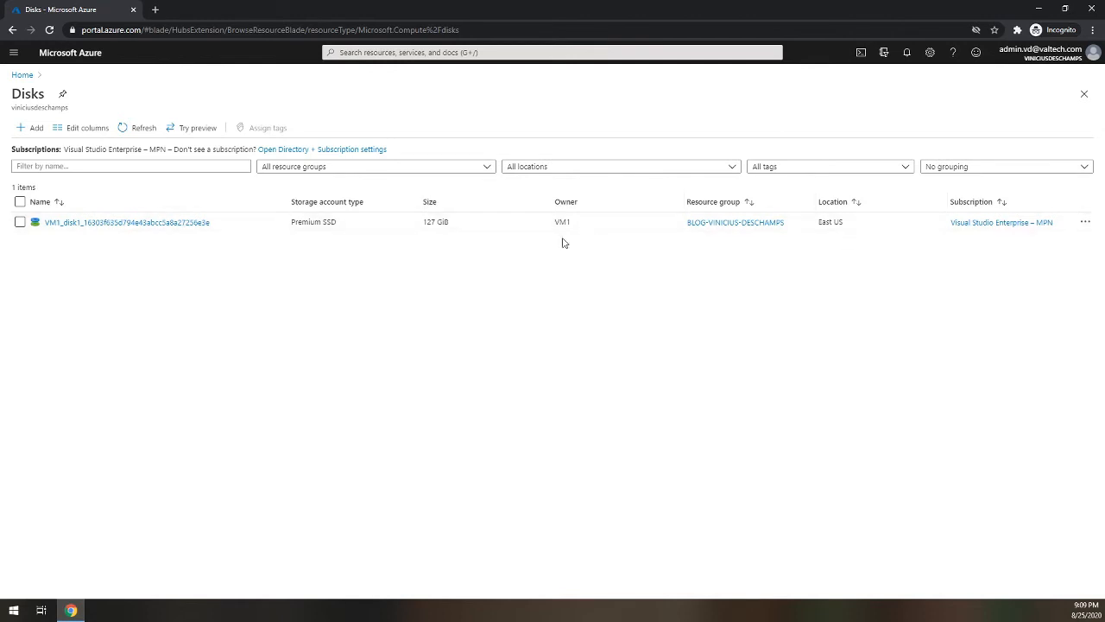
{"action": "mouse_move", "coordinate": [563, 307]}
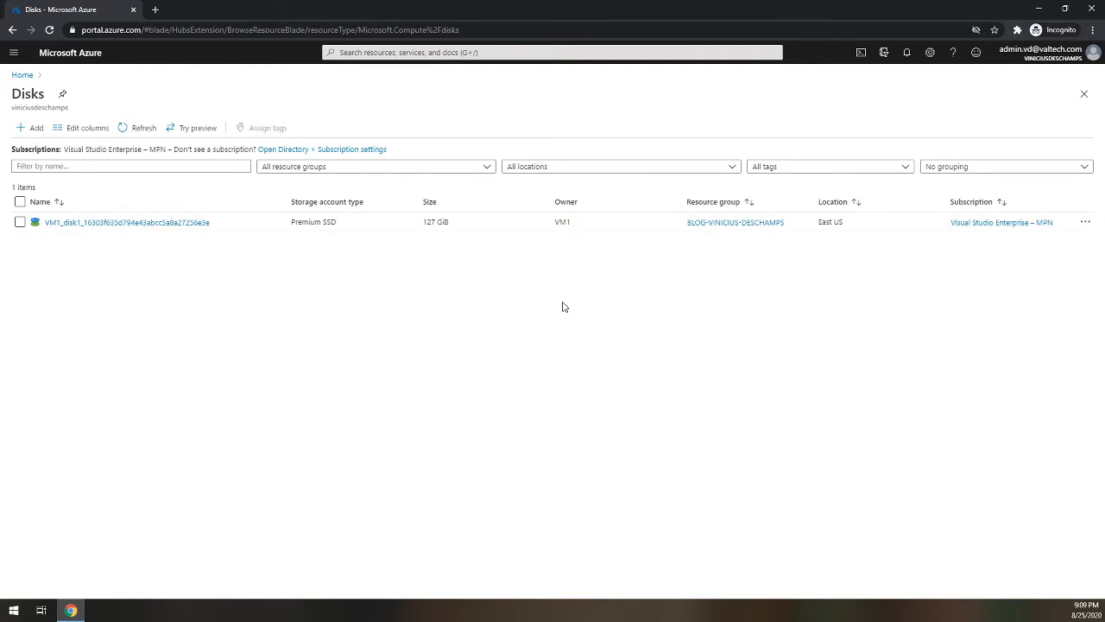
Step: View the VM1_disk1 overview showing it attached and managed by VM1
{"action": "left_click", "coordinate": [127, 221]}
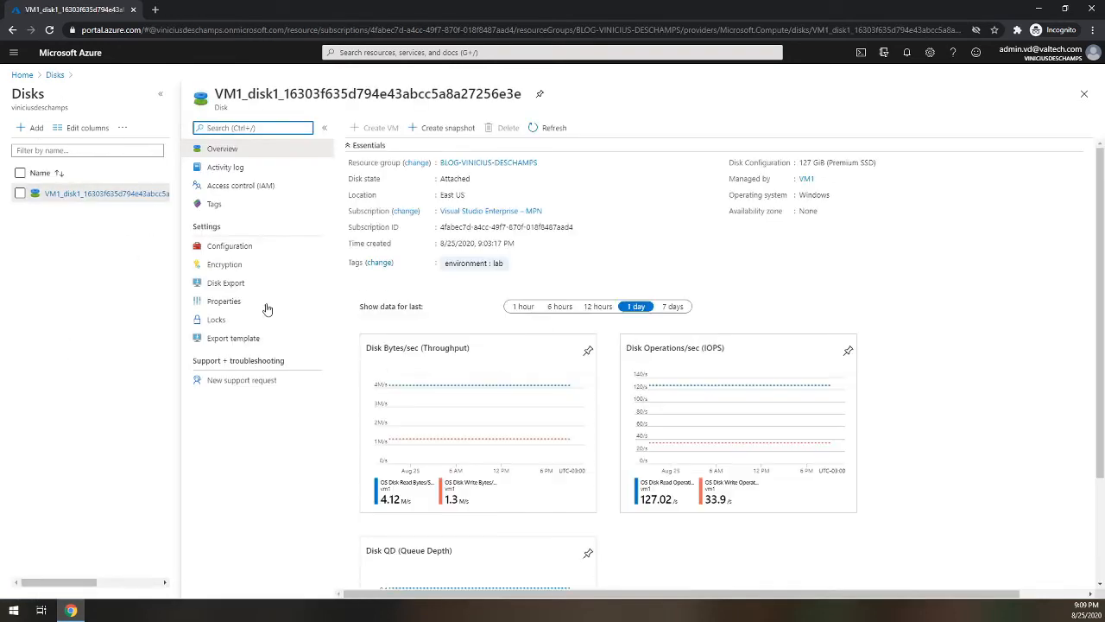
{"action": "mouse_move", "coordinate": [366, 185]}
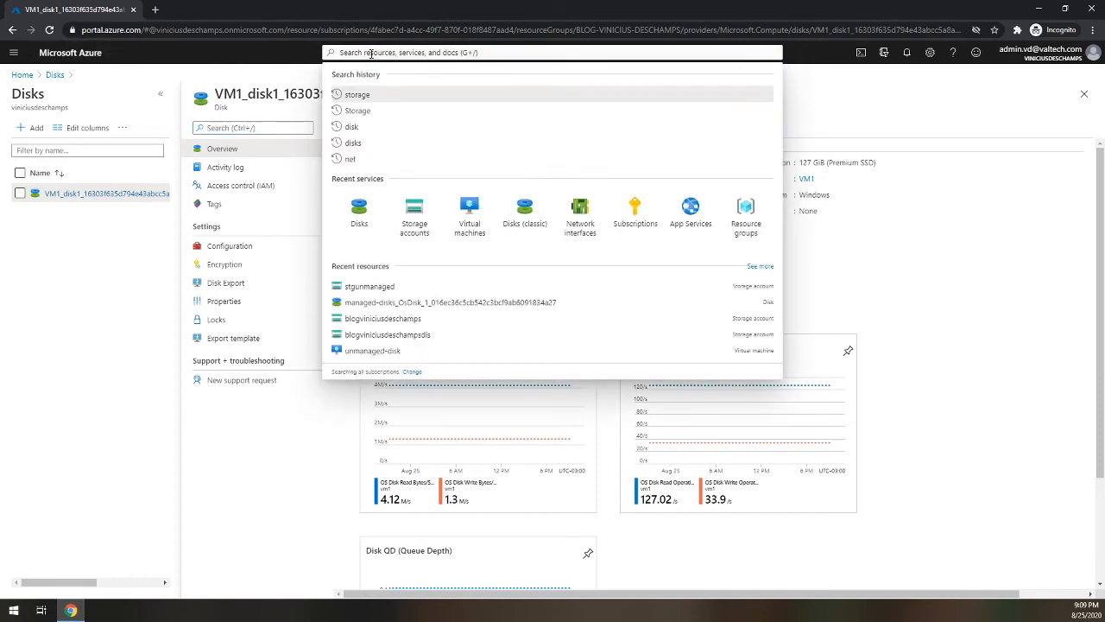
Step: Go to Virtual machines and delete VM1 and VM2, confirming with 'yes'
{"action": "type", "text": "virtual"}
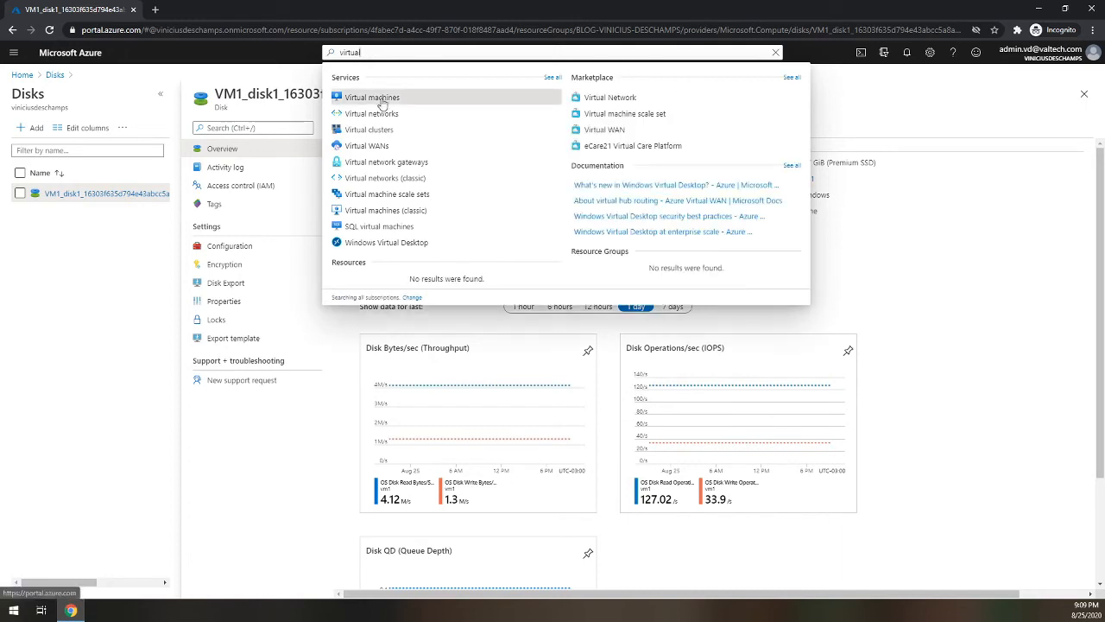
{"action": "left_click", "coordinate": [372, 97]}
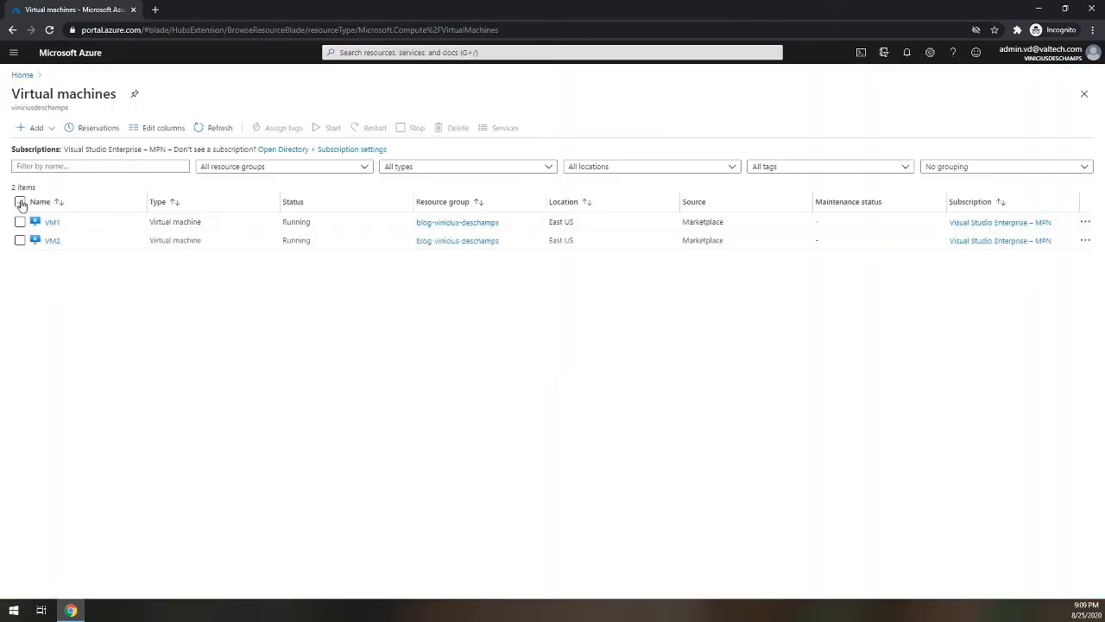
{"action": "left_click", "coordinate": [452, 127]}
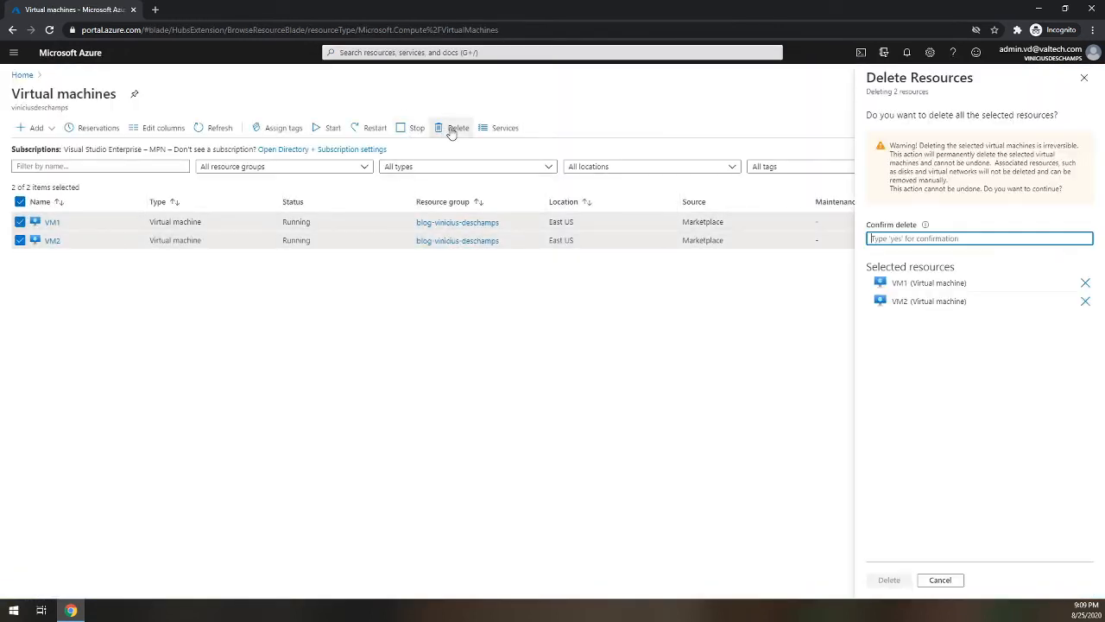
{"action": "type", "text": "yes"}
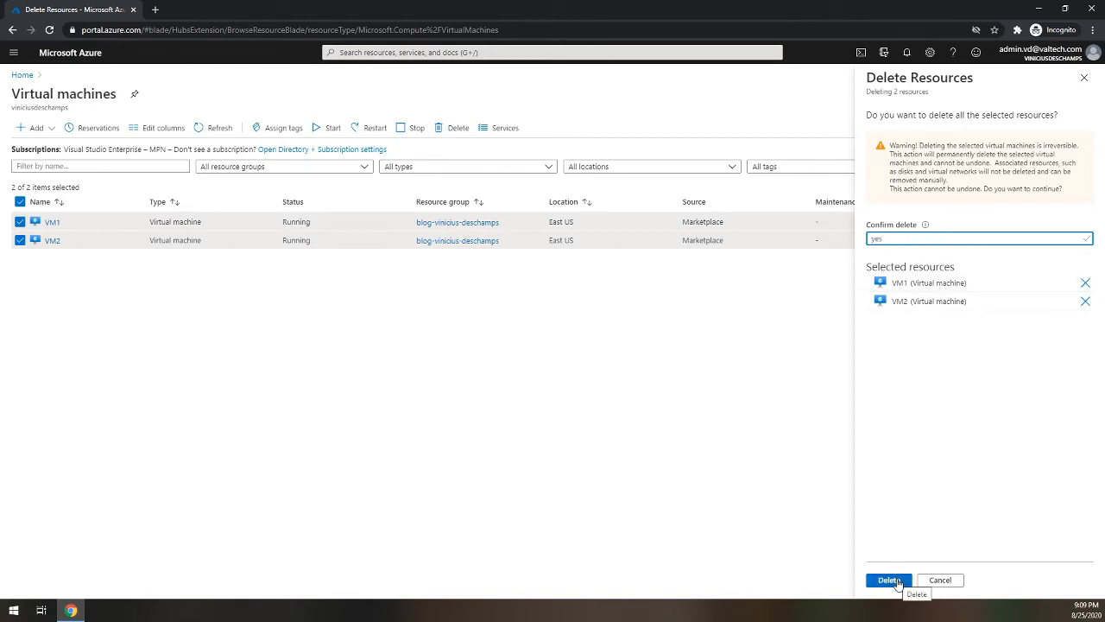
{"action": "left_click", "coordinate": [888, 581]}
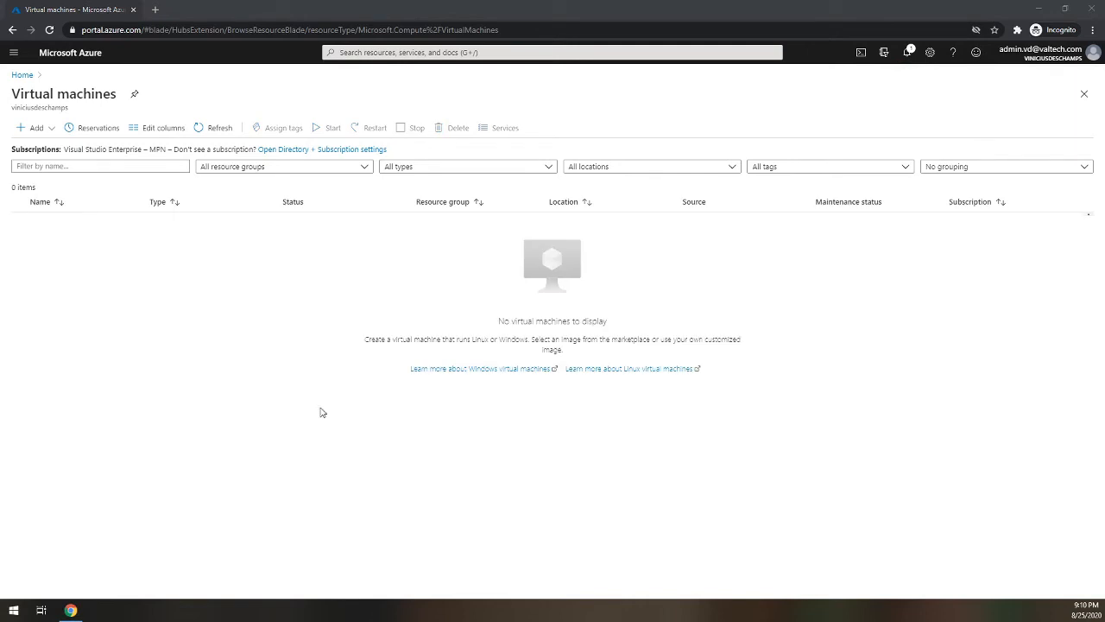
{"action": "mouse_move", "coordinate": [719, 278]}
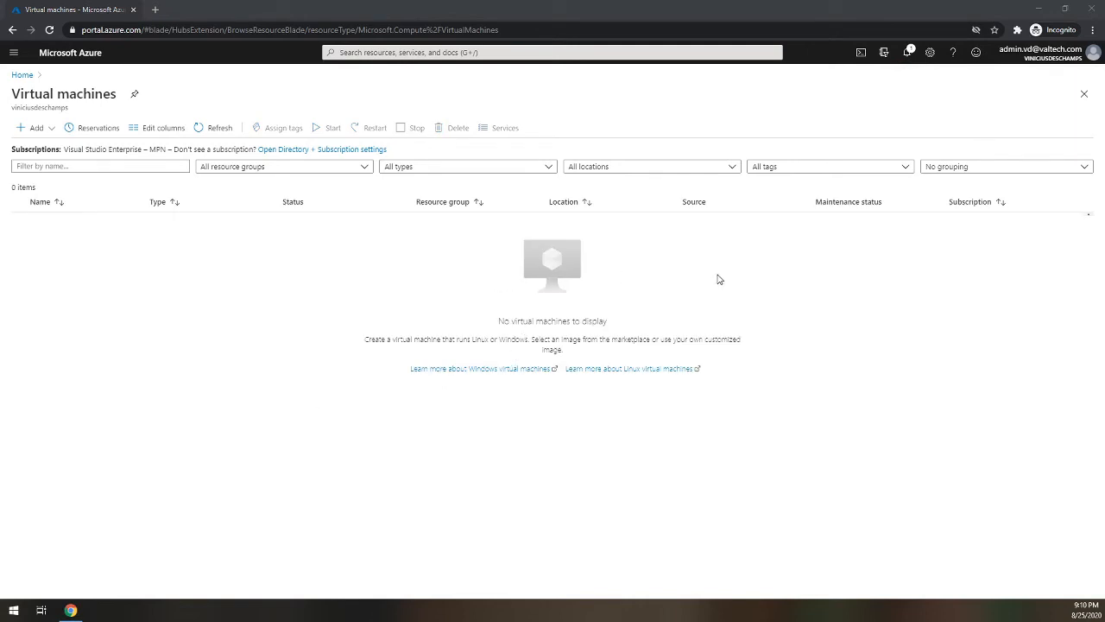
{"action": "mouse_move", "coordinate": [414, 86]}
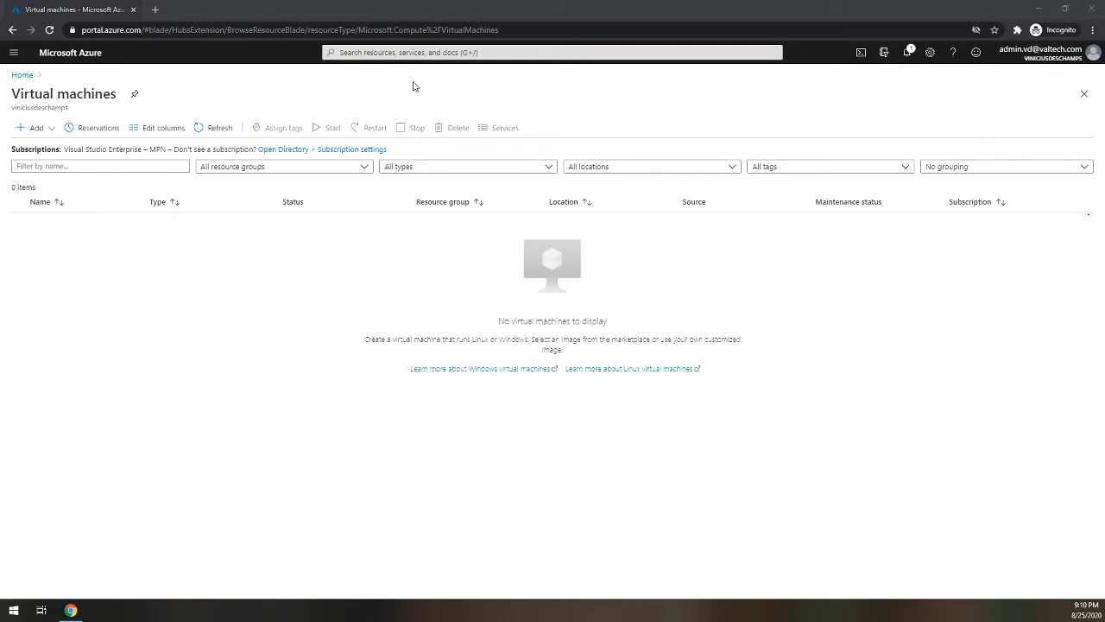
Step: Return to stgunmanaged's vhds container and view the VM220200825210418.vhd blob, now available
{"action": "type", "text": "storag"}
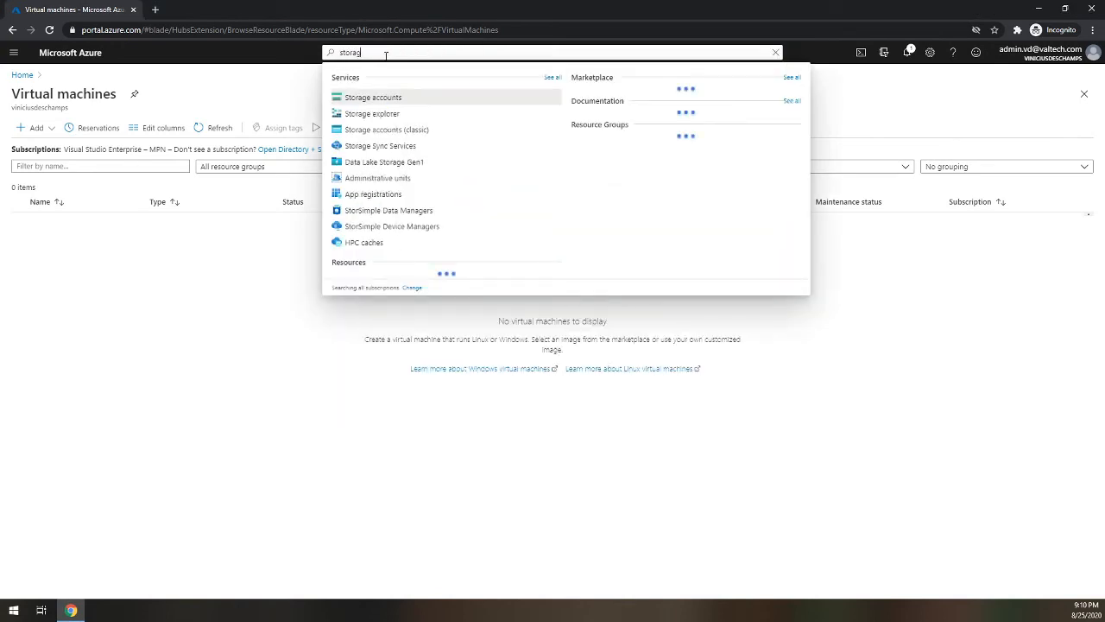
{"action": "left_click", "coordinate": [369, 97]}
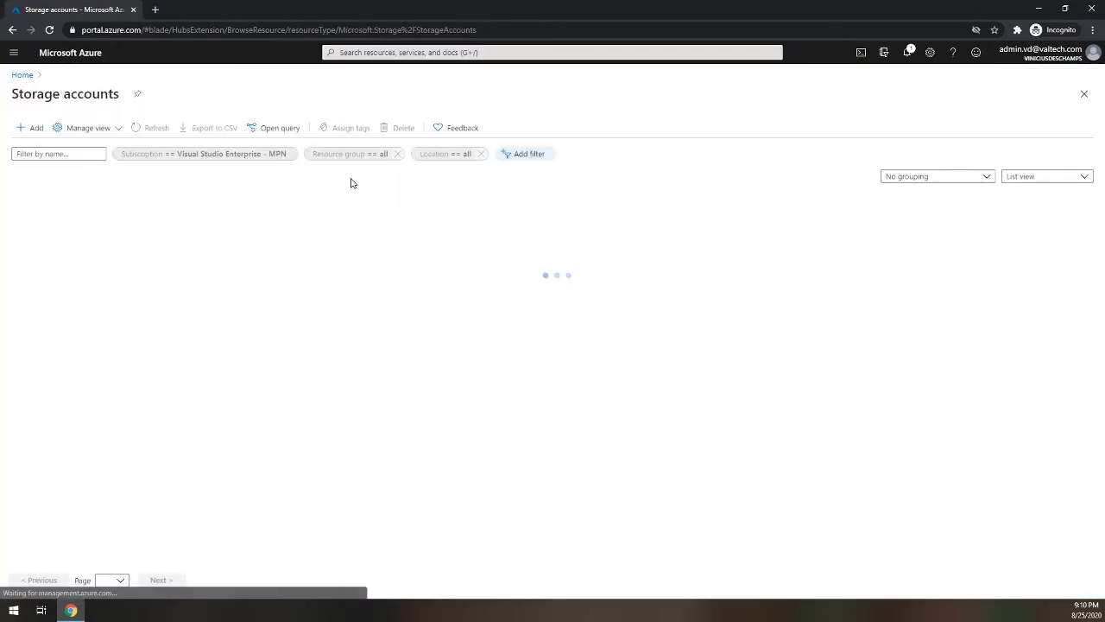
{"action": "left_click", "coordinate": [52, 228]}
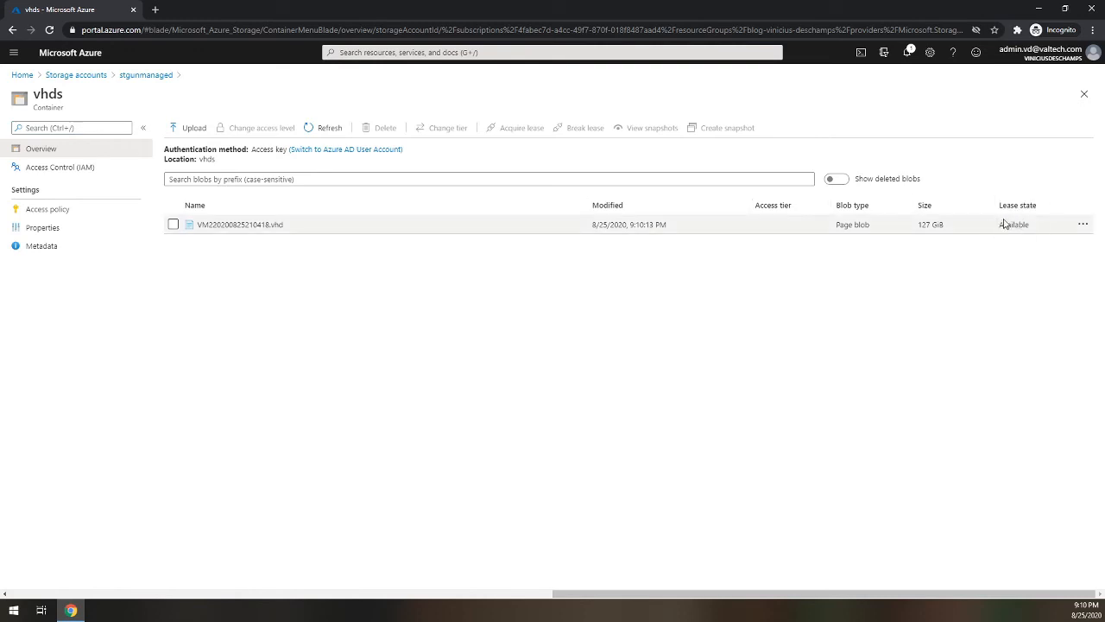
{"action": "left_click", "coordinate": [245, 224]}
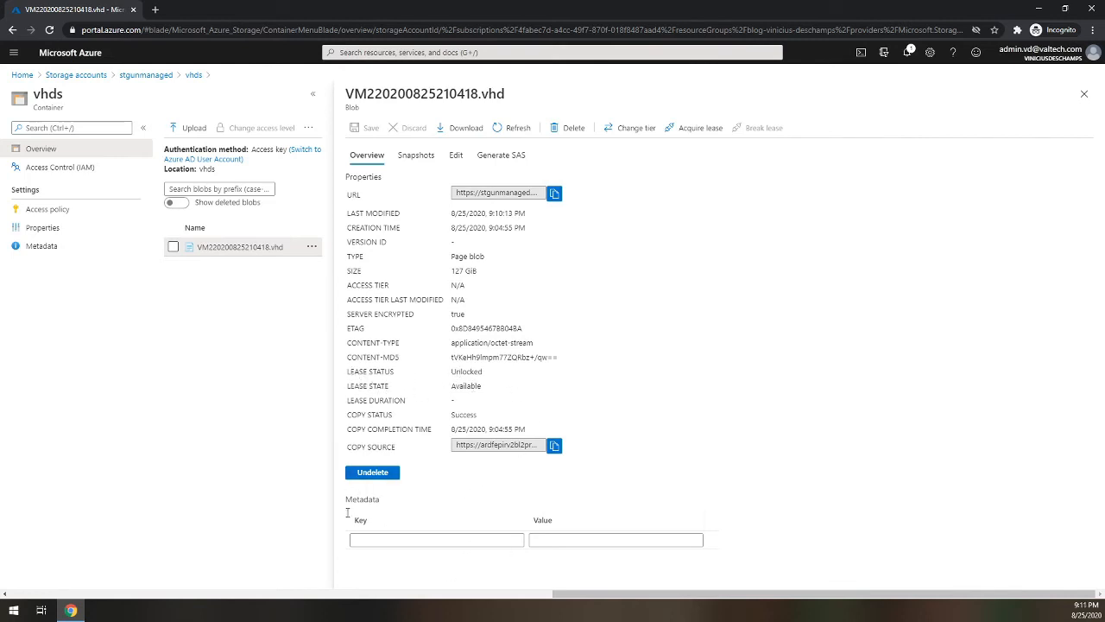
{"action": "mouse_move", "coordinate": [641, 136]}
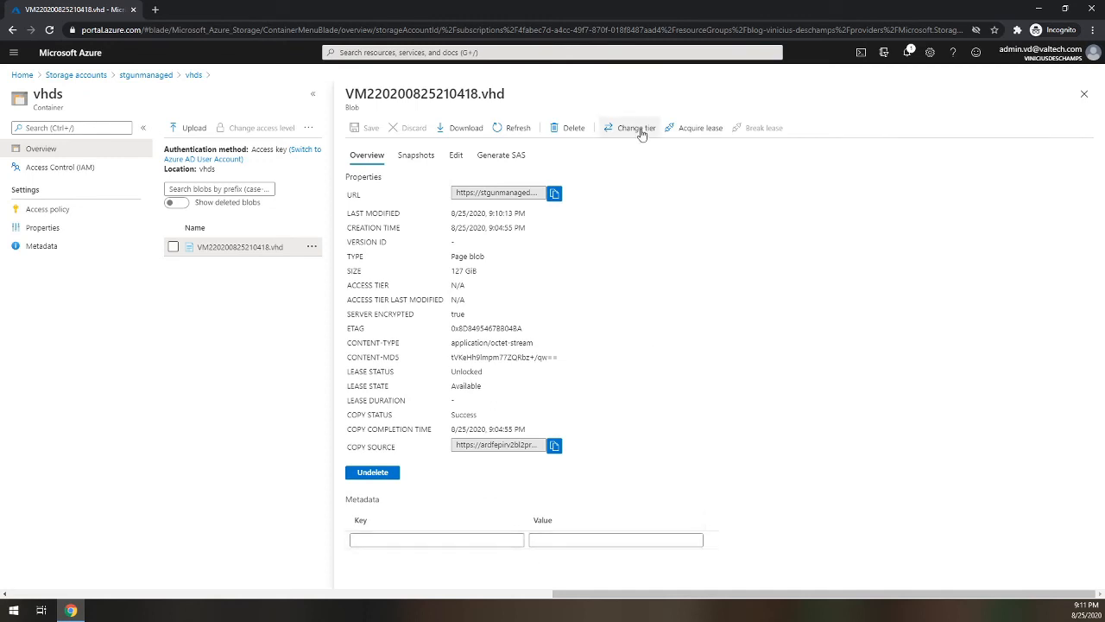
{"action": "mouse_move", "coordinate": [570, 128]}
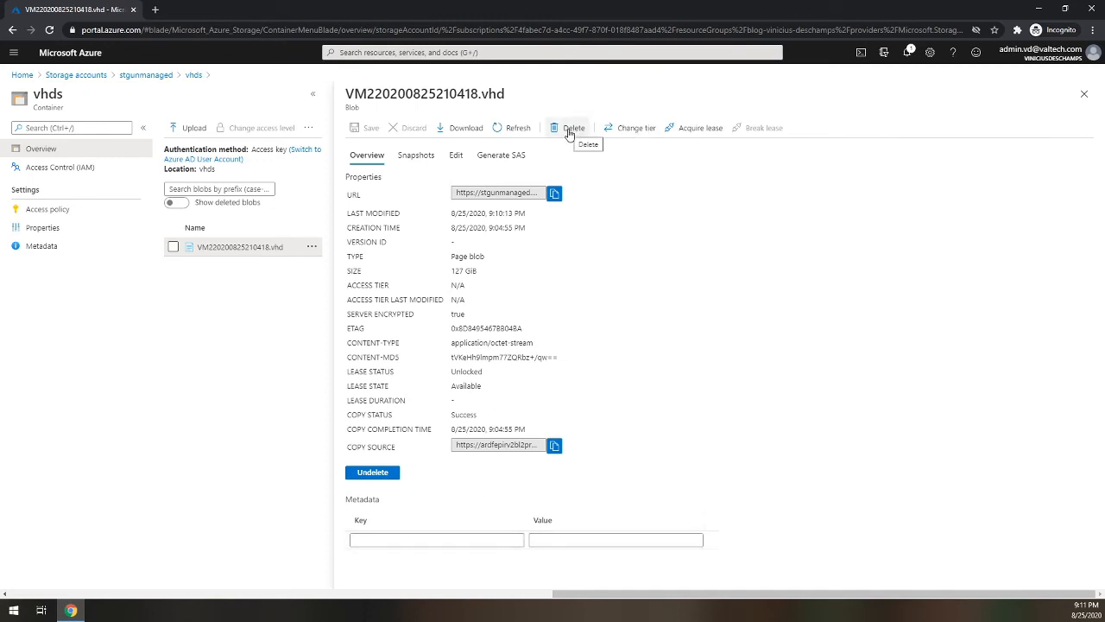
Step: Delete the VM220200825210418.vhd blob without its snapshots
{"action": "left_click", "coordinate": [572, 128]}
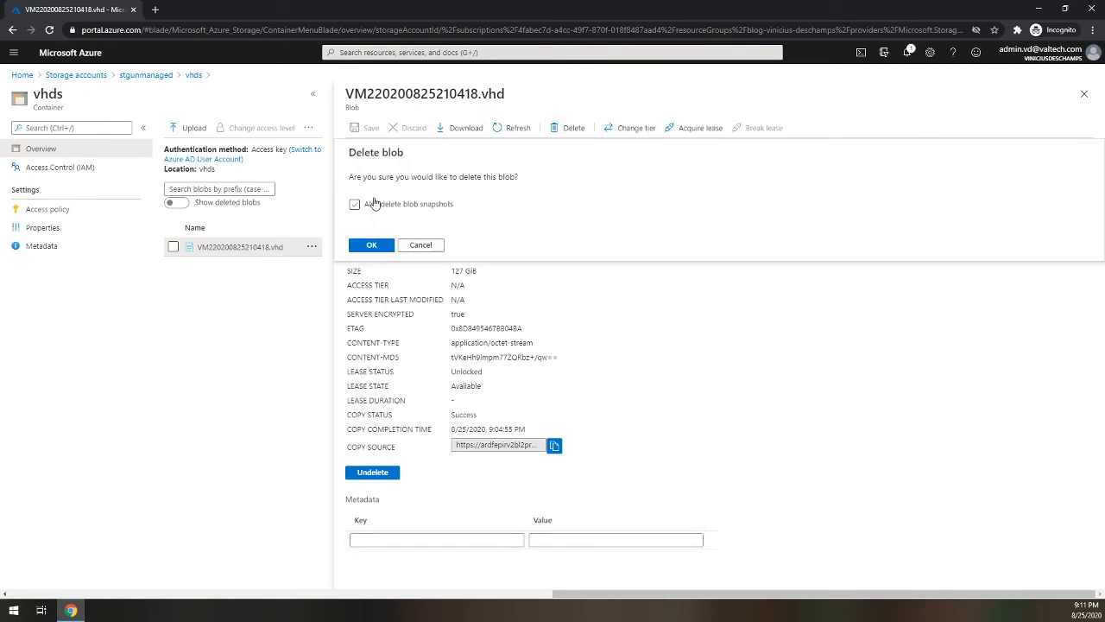
{"action": "left_click", "coordinate": [354, 203]}
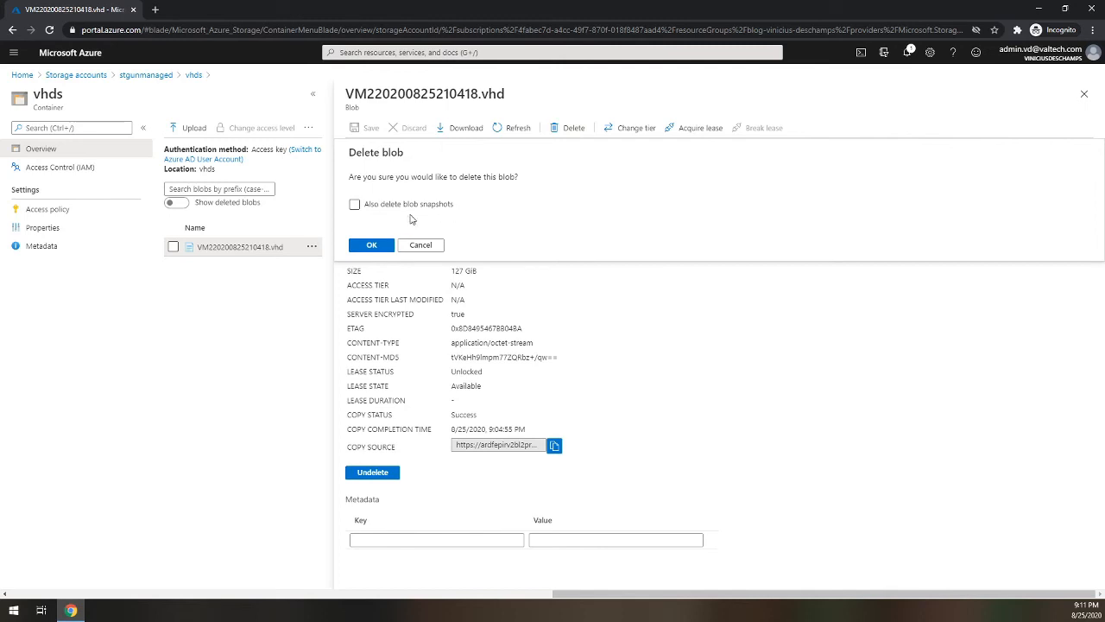
{"action": "left_click", "coordinate": [352, 203]}
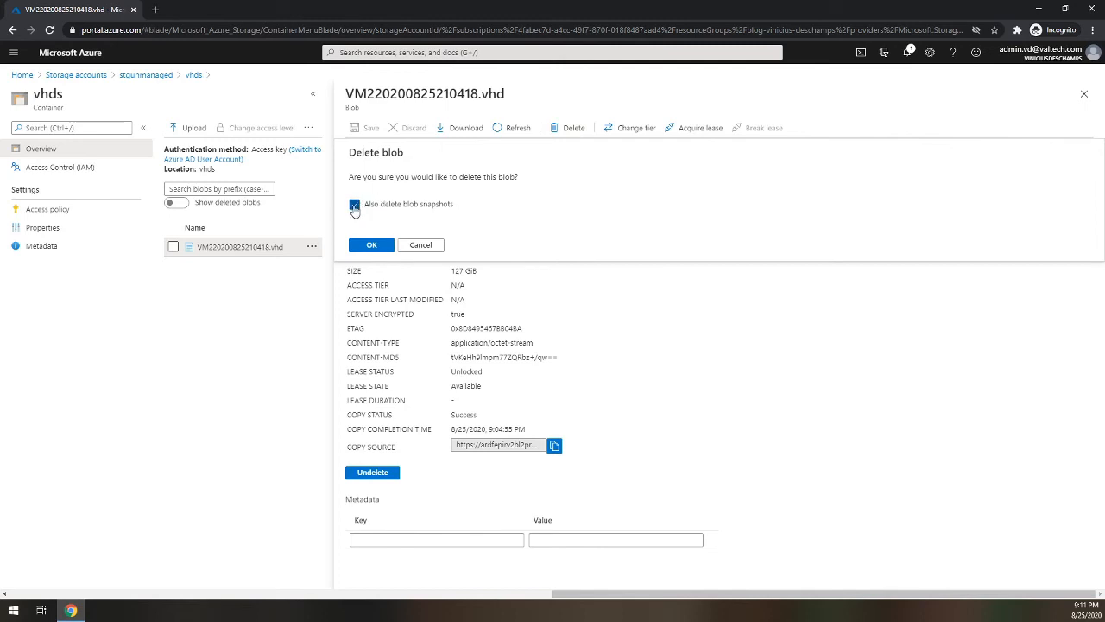
{"action": "left_click", "coordinate": [354, 204]}
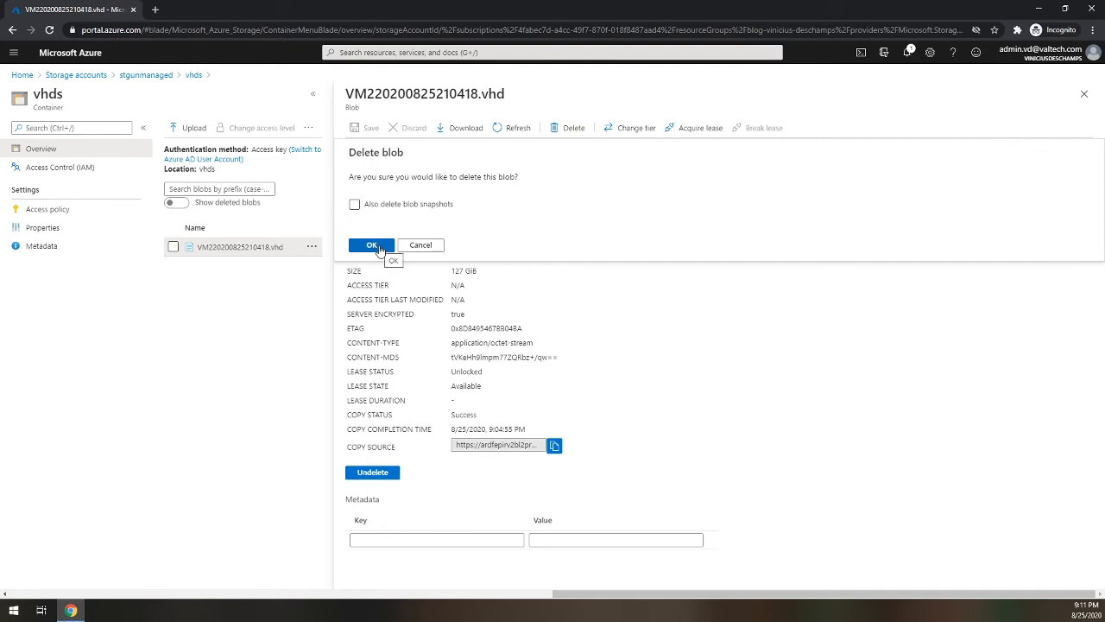
{"action": "left_click", "coordinate": [371, 245]}
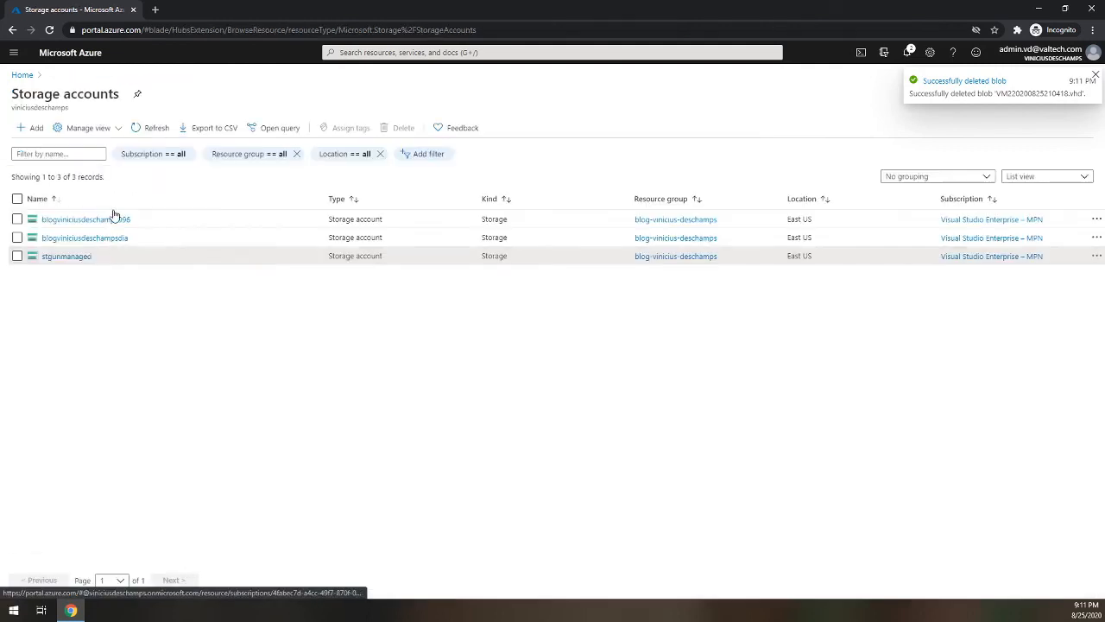
Step: Delete the stgunmanaged storage account, confirming with its name
{"action": "left_click", "coordinate": [65, 256]}
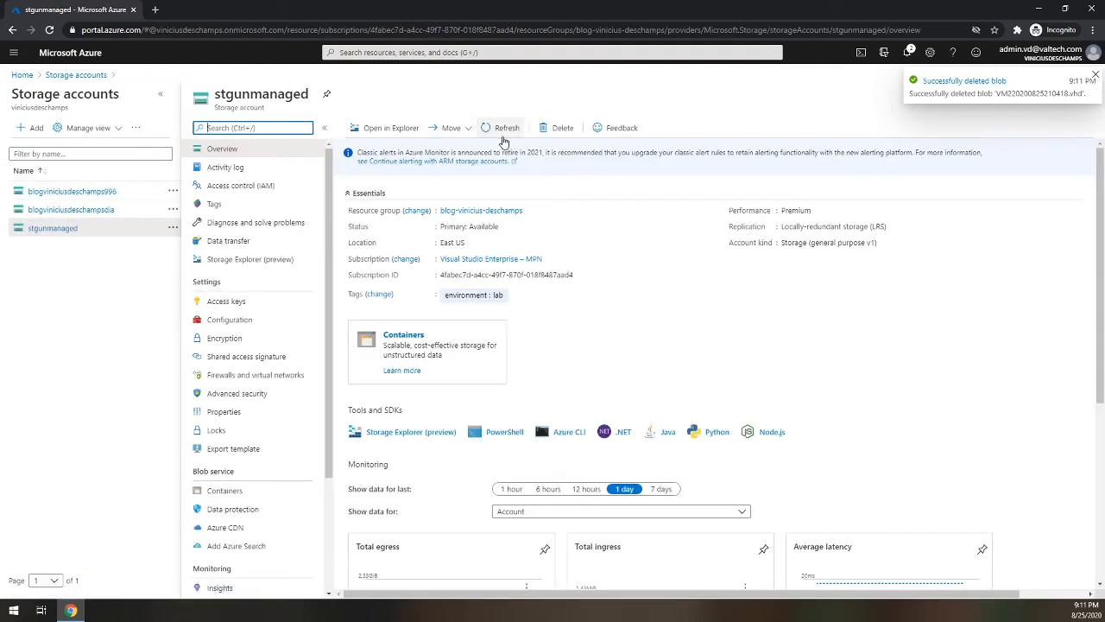
{"action": "left_click", "coordinate": [561, 127]}
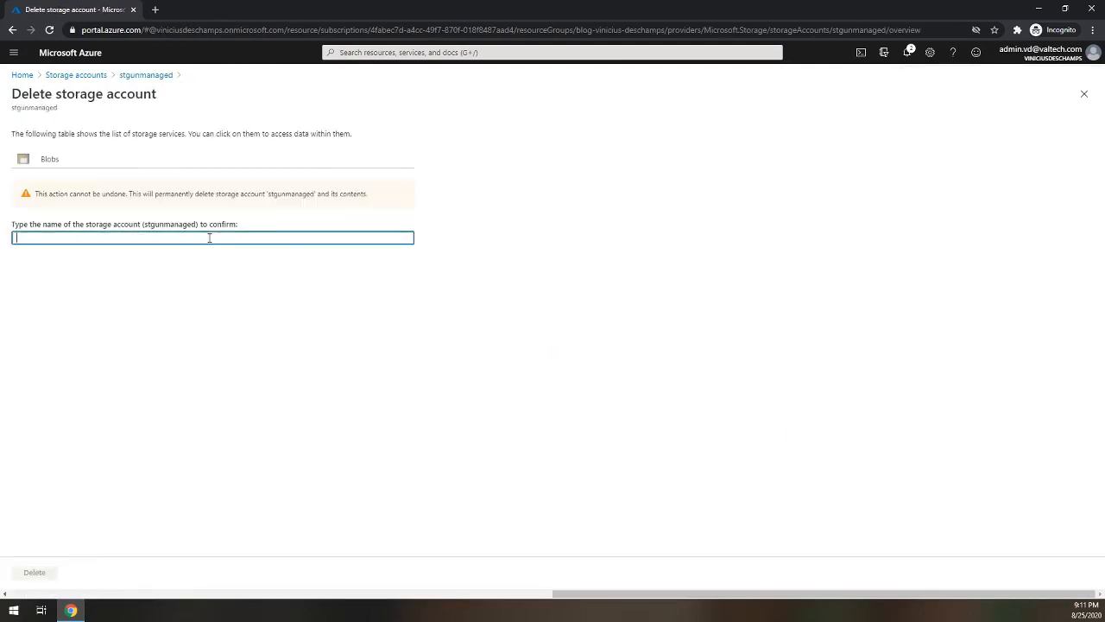
{"action": "type", "text": "stgunmanage"}
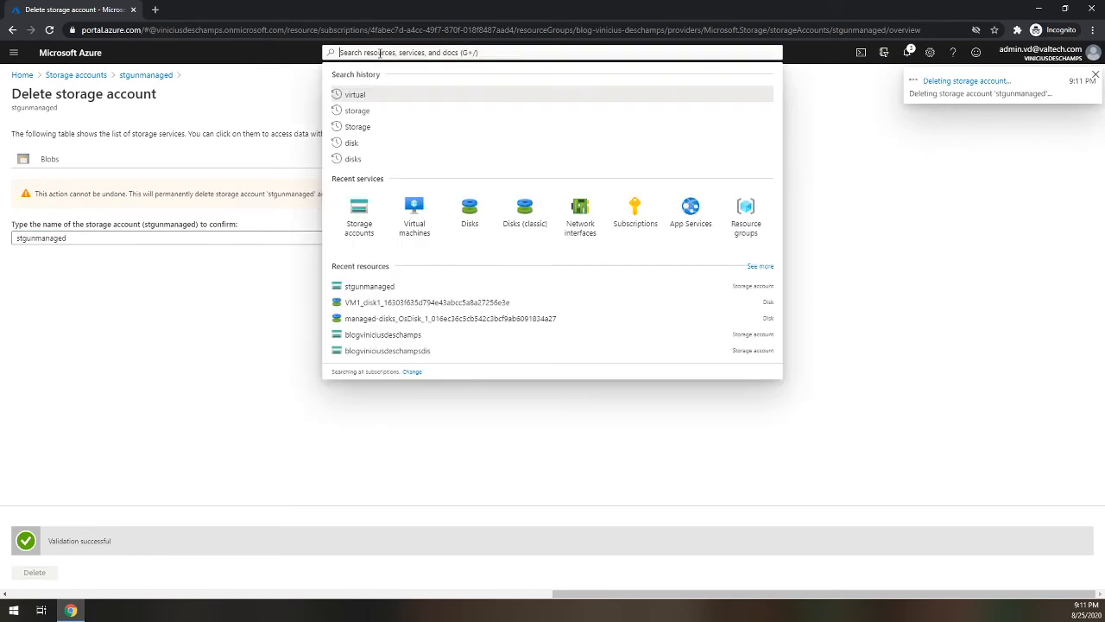
{"action": "type", "text": "dis"}
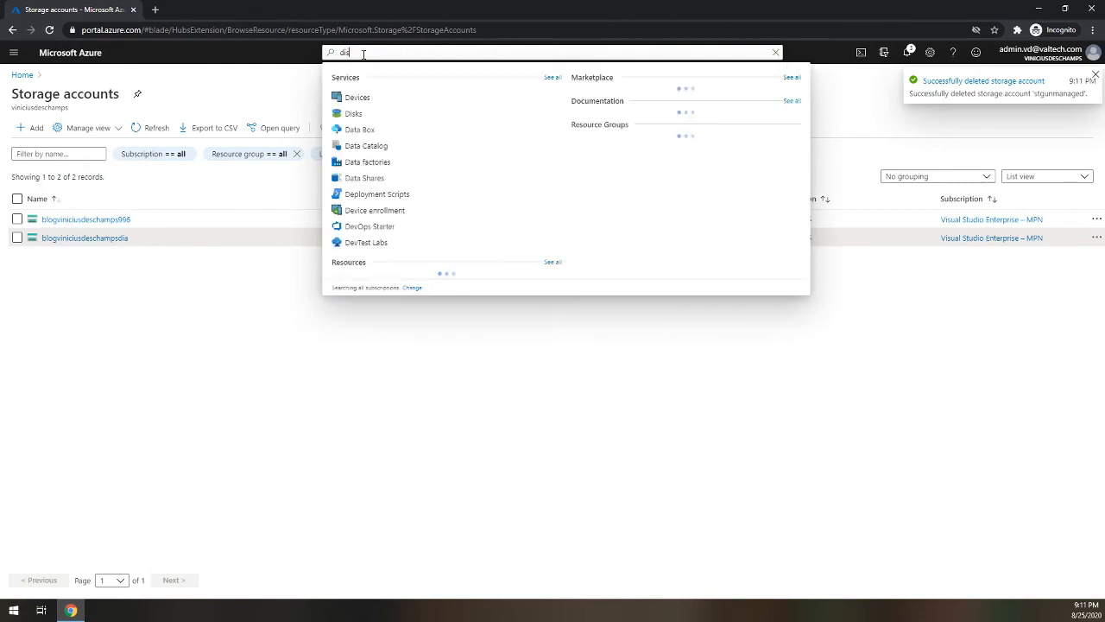
Step: Delete the unattached VM1_disk1 managed disk and return to the Disks list
{"action": "left_click", "coordinate": [355, 114]}
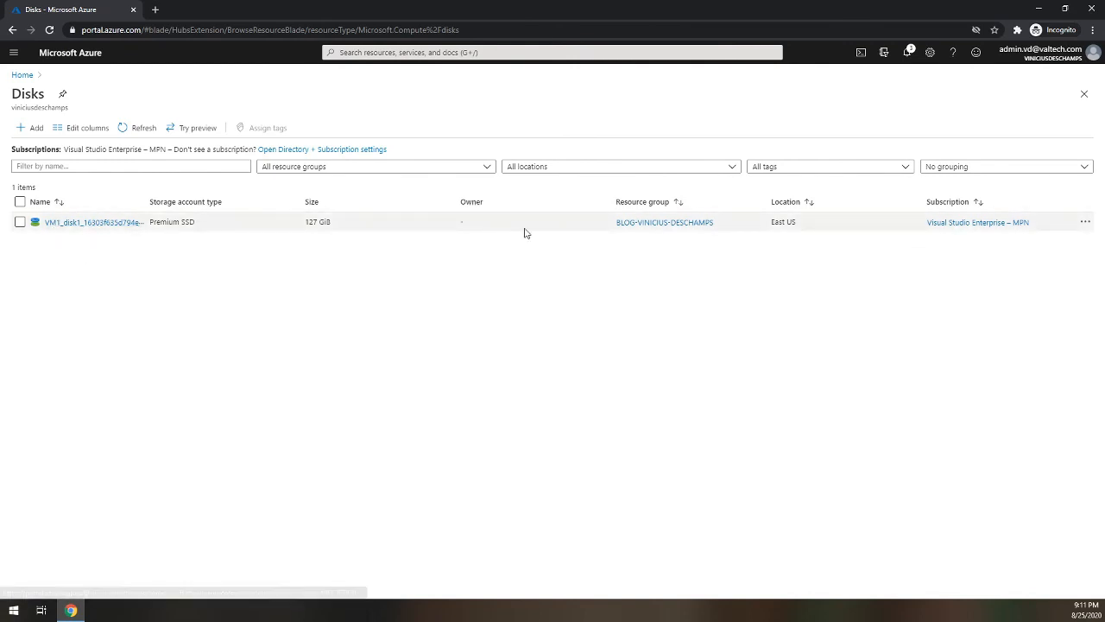
{"action": "mouse_move", "coordinate": [76, 233]}
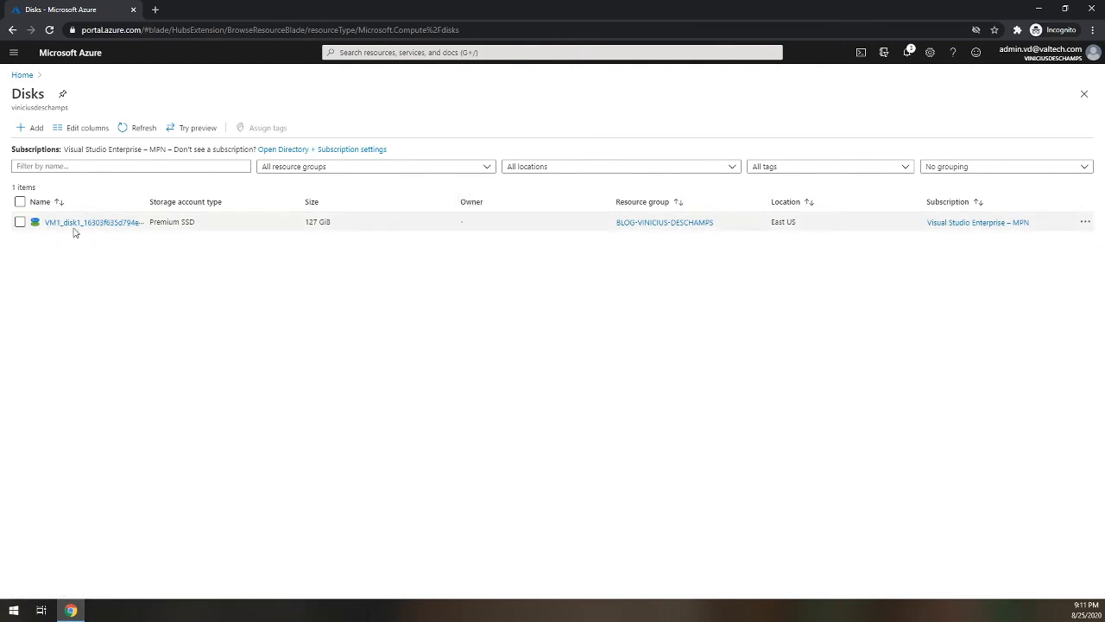
{"action": "left_click", "coordinate": [90, 221]}
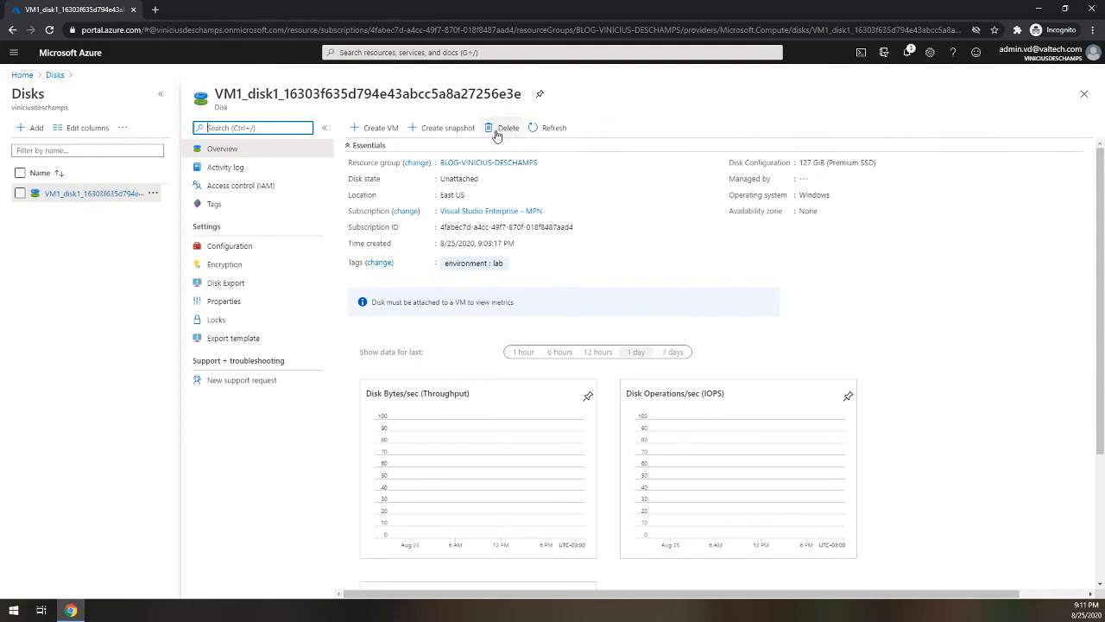
{"action": "left_click", "coordinate": [503, 128]}
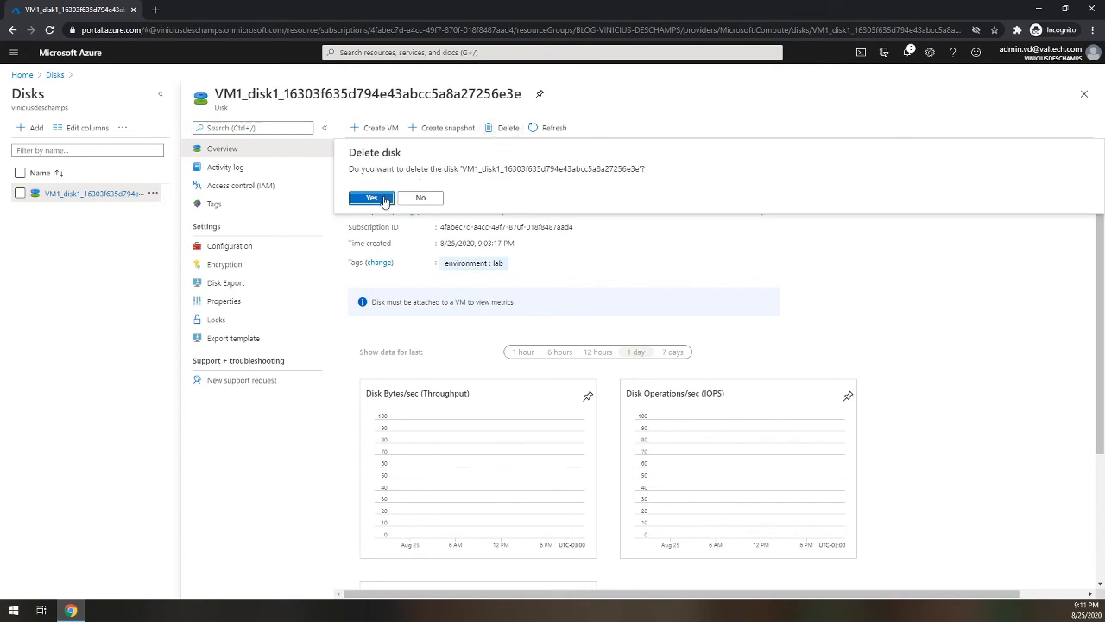
{"action": "left_click", "coordinate": [370, 196]}
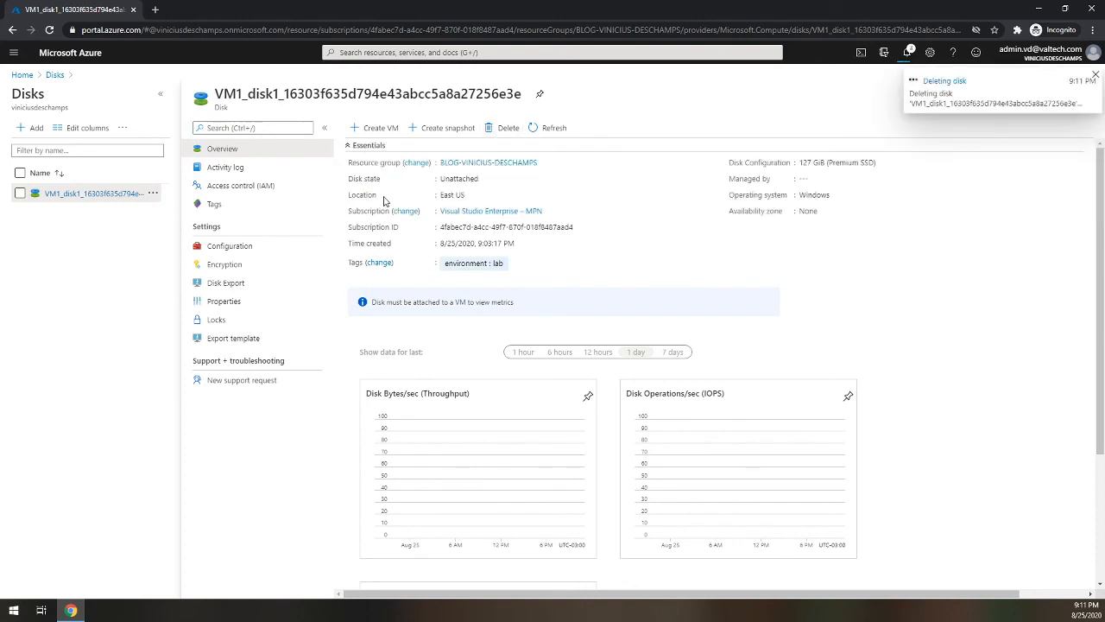
{"action": "left_click", "coordinate": [1067, 76]}
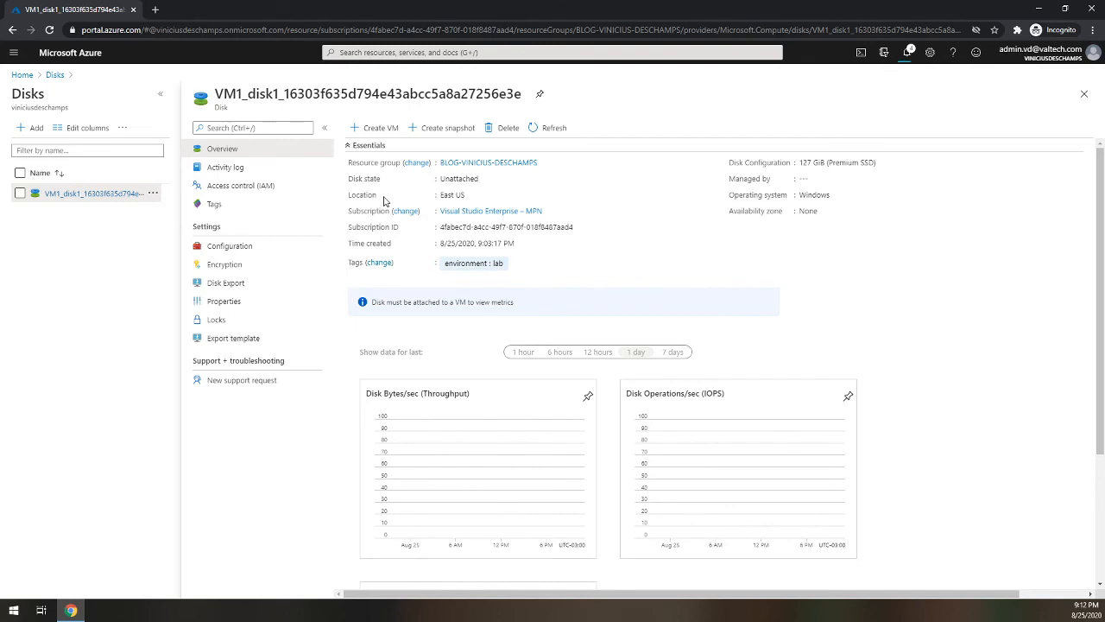
{"action": "left_click", "coordinate": [501, 128]}
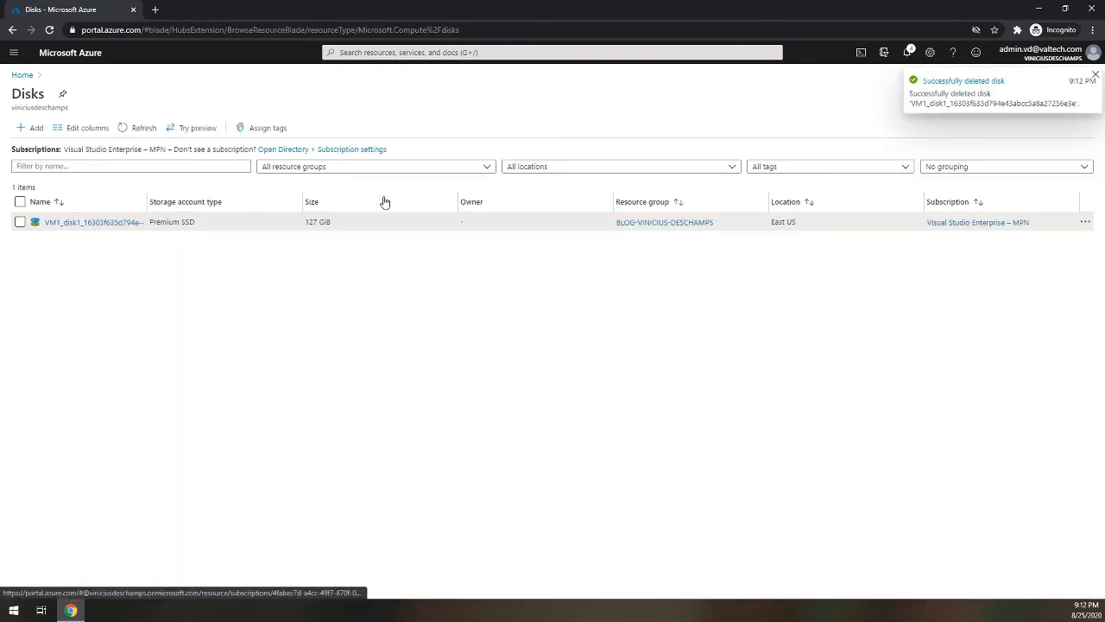
{"action": "mouse_move", "coordinate": [93, 221]}
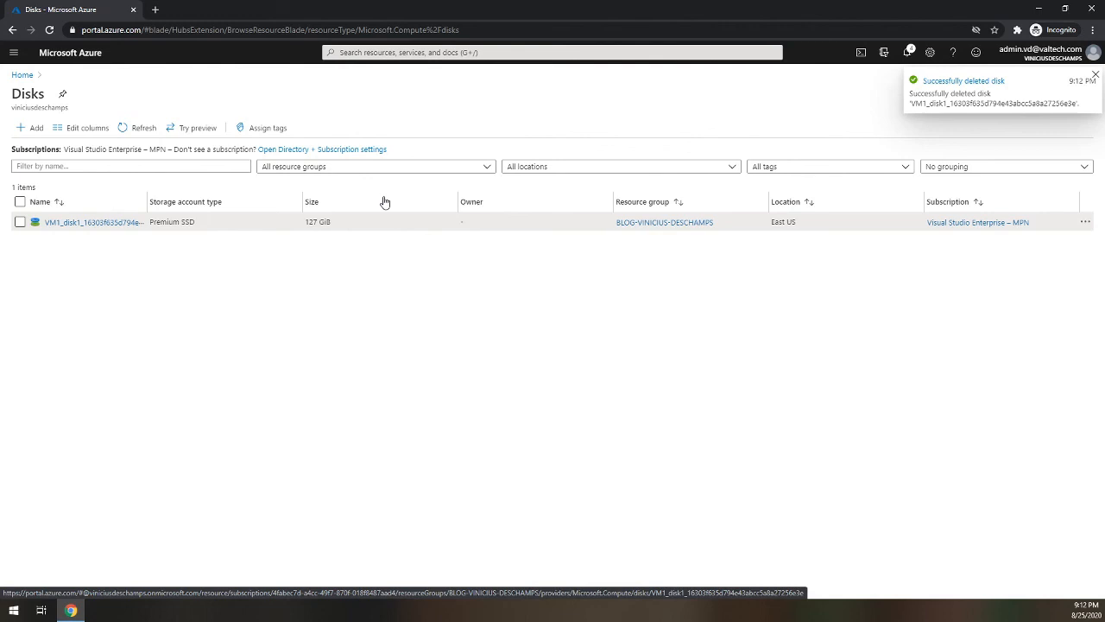
{"action": "left_click", "coordinate": [1067, 70]}
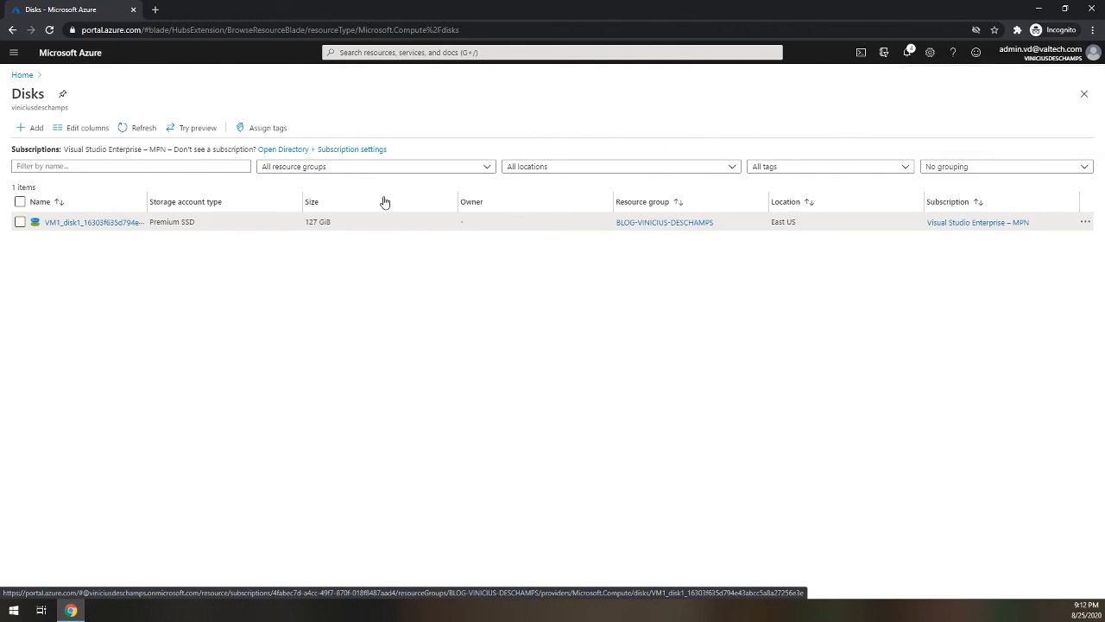